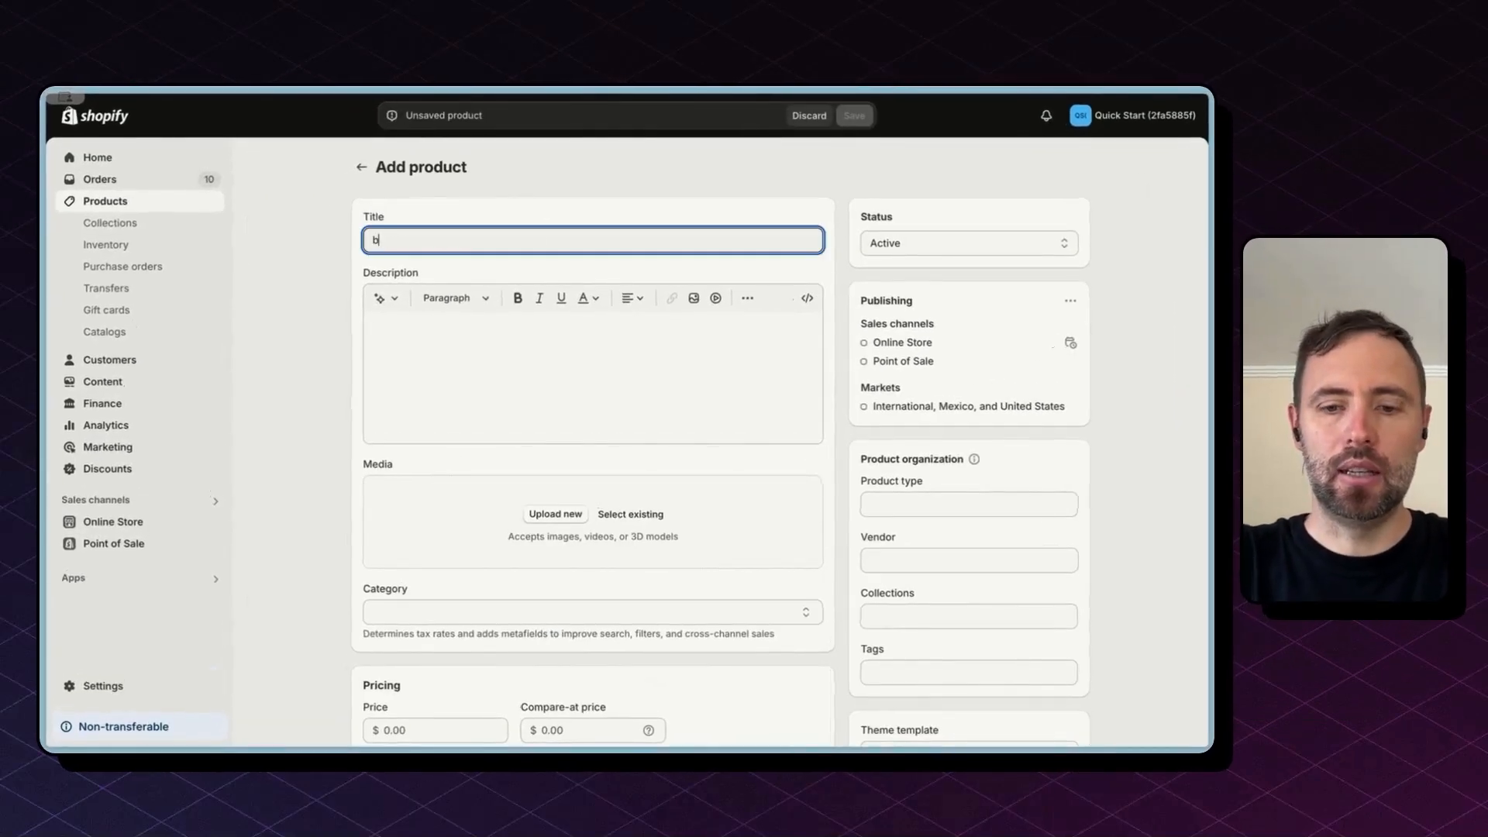
# Upload the snowboard boot .webp from Downloads as the 'boots' product's media and save
pyautogui.click(555, 513)
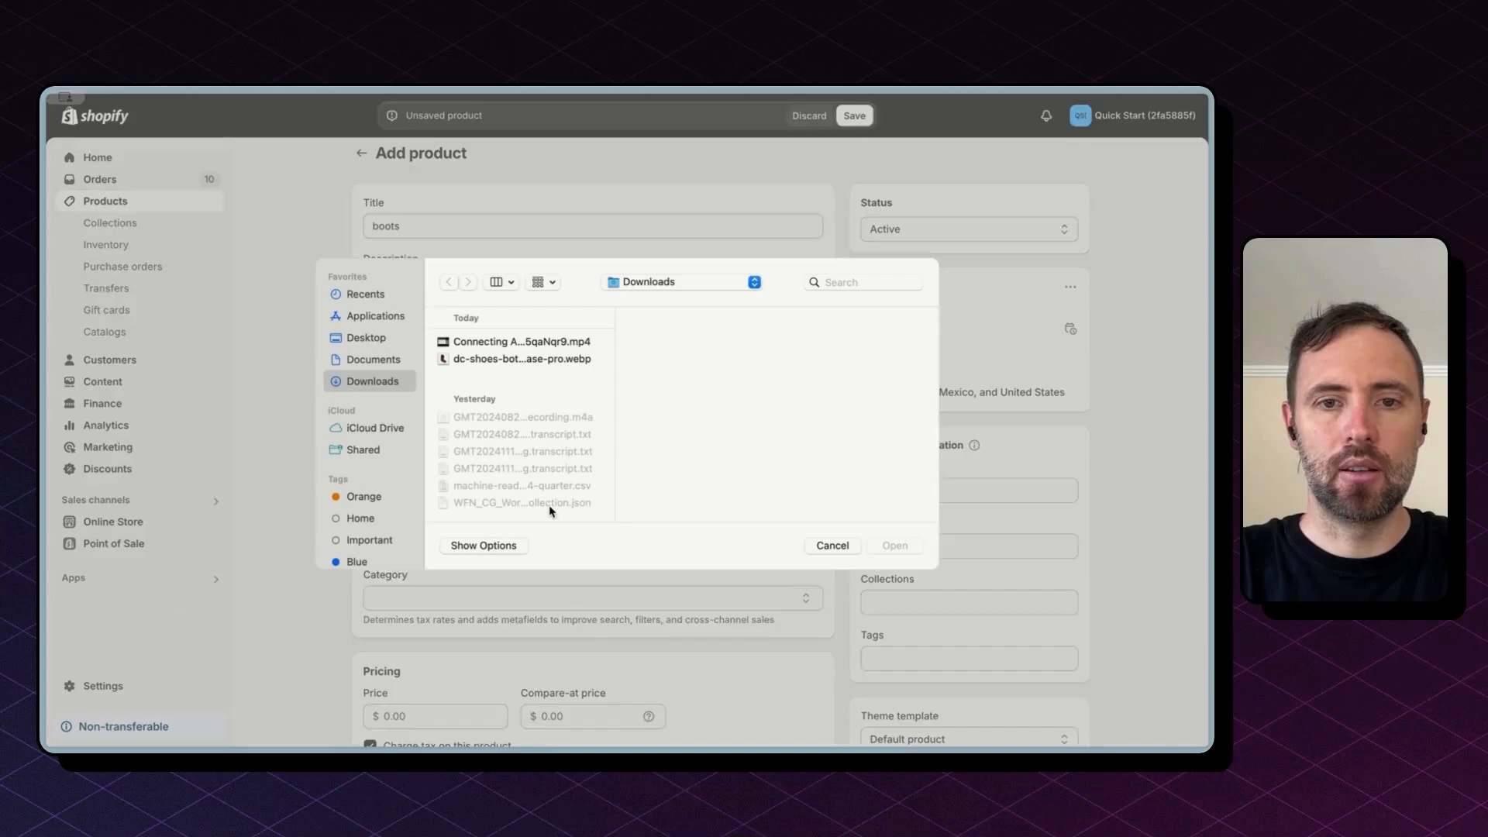
pyautogui.click(520, 358)
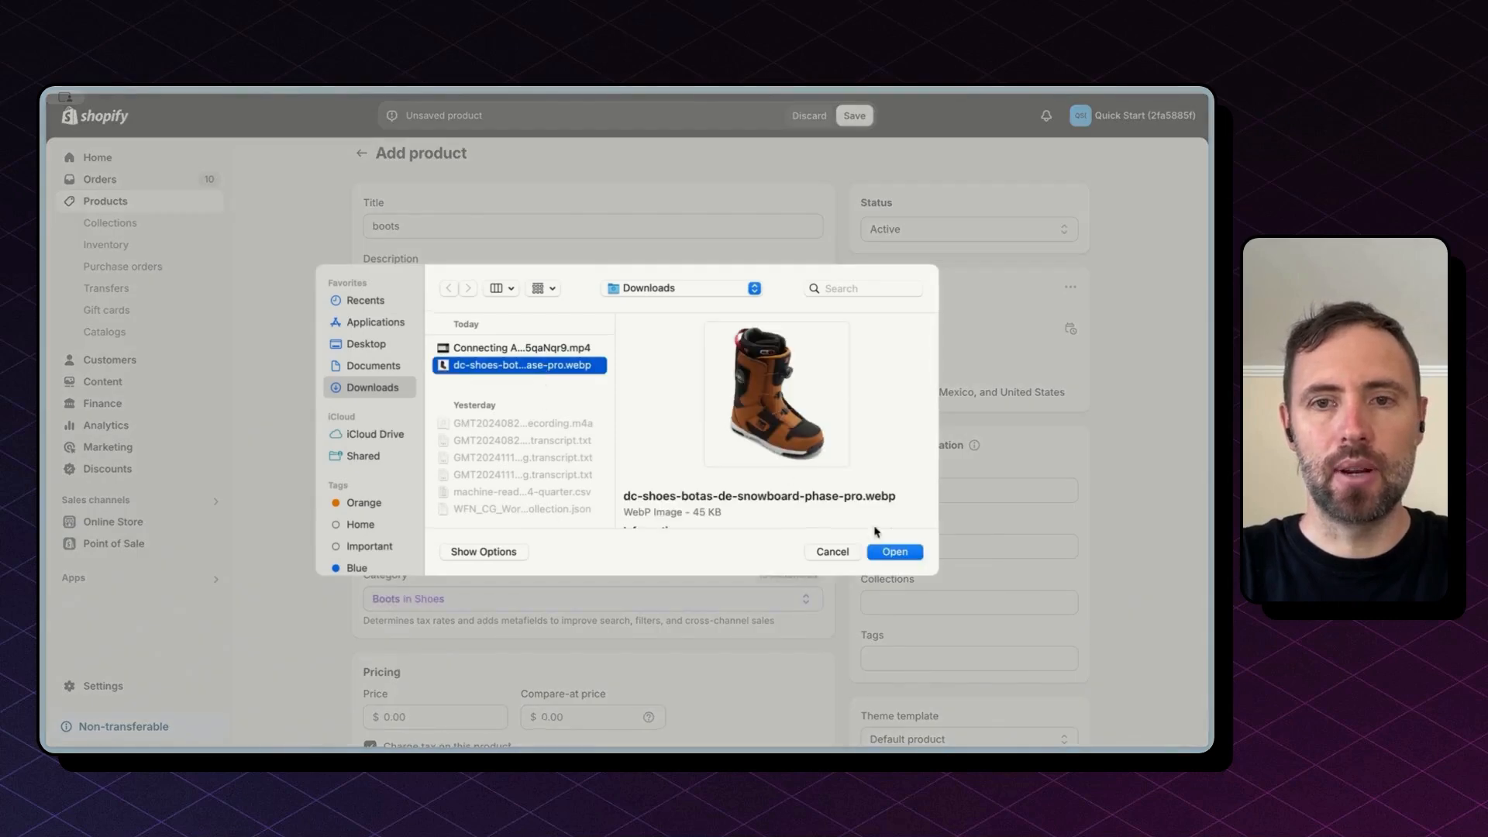
pyautogui.click(893, 551)
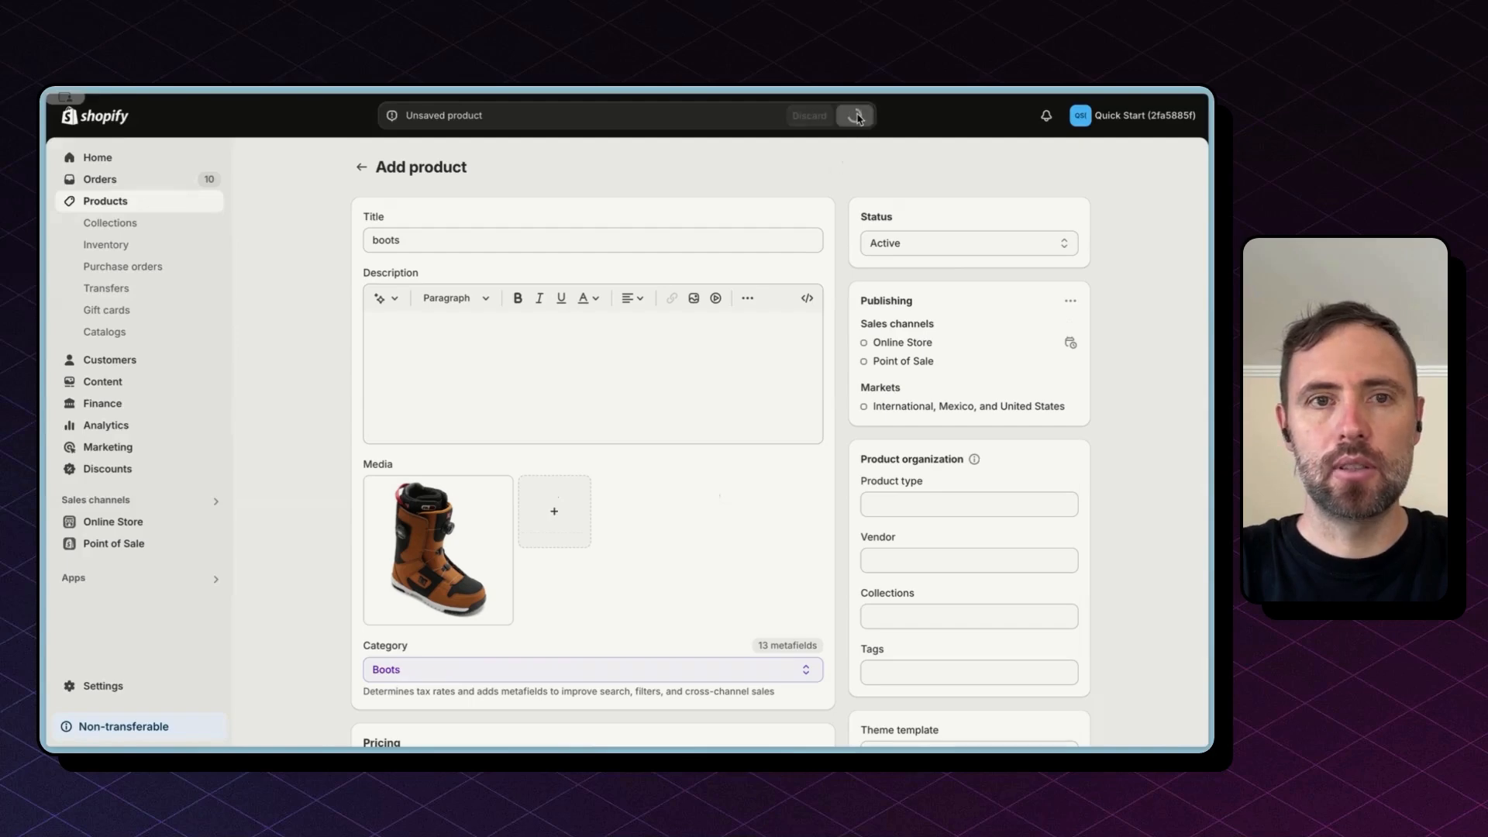
pyautogui.click(854, 115)
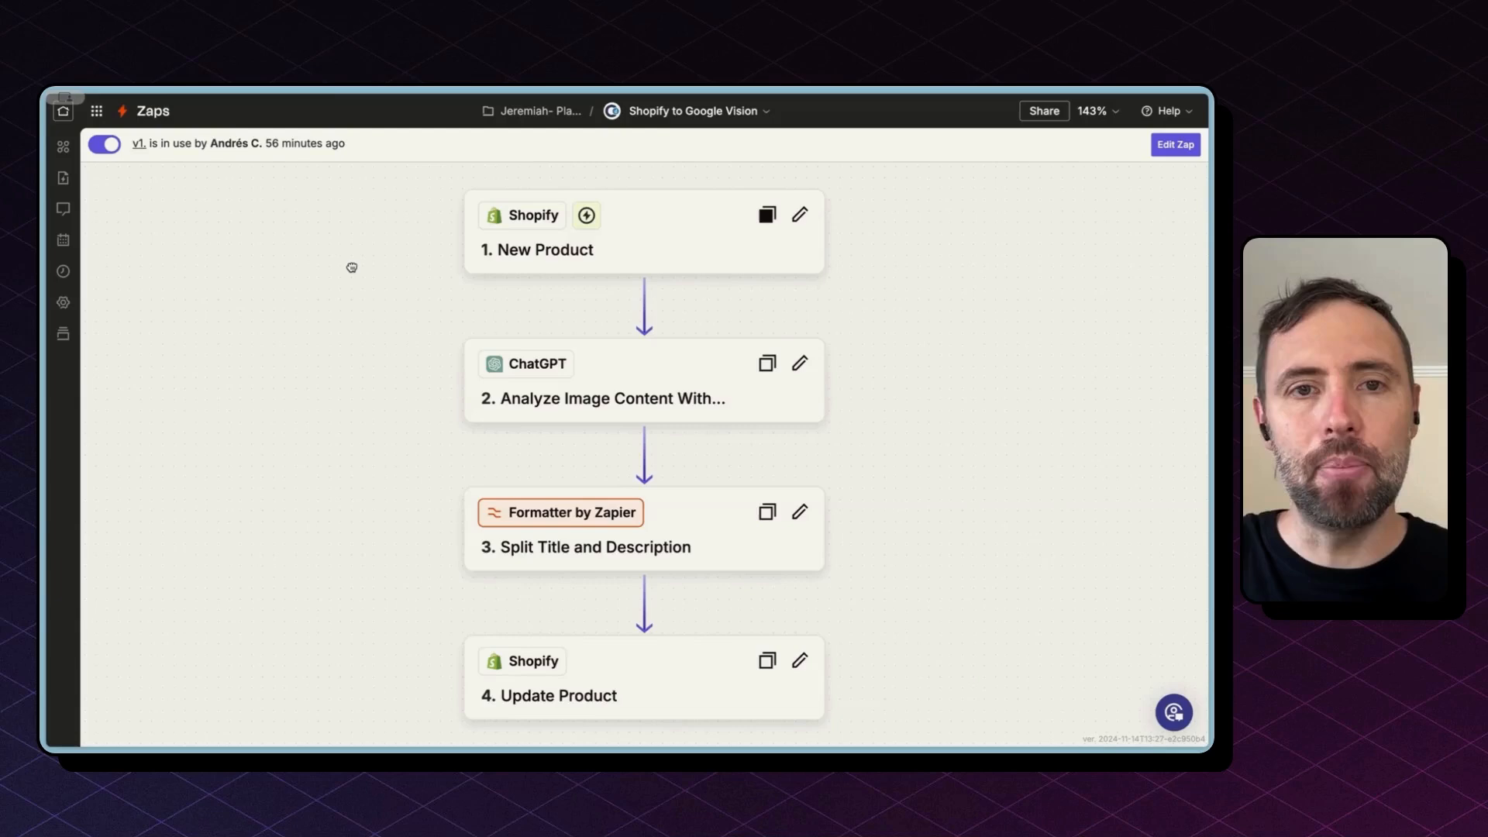
pyautogui.moveTo(440, 246)
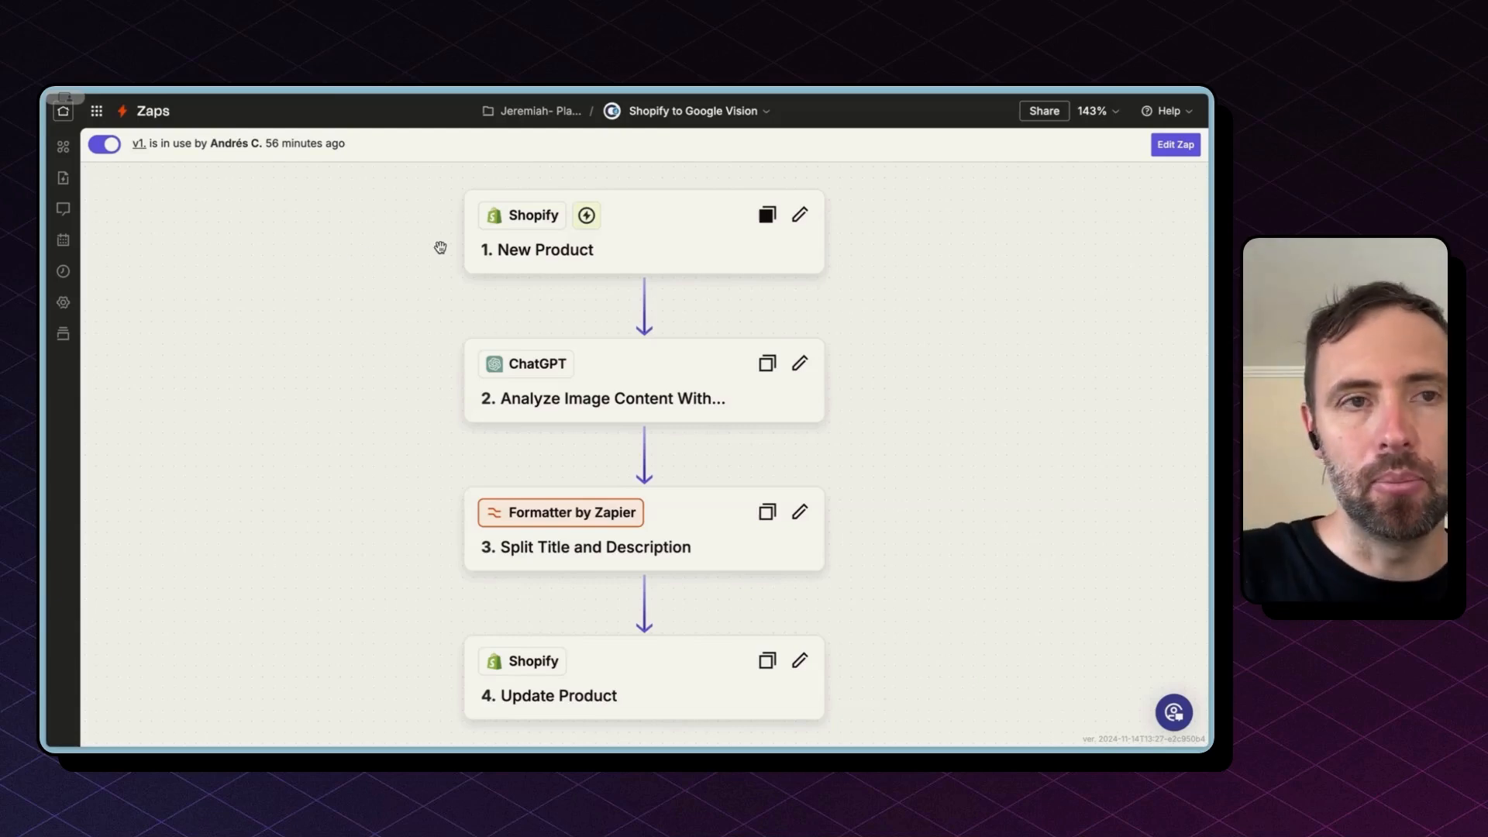
# Open the 1. New Product trigger and view its test records, Products A–D
pyautogui.click(644, 231)
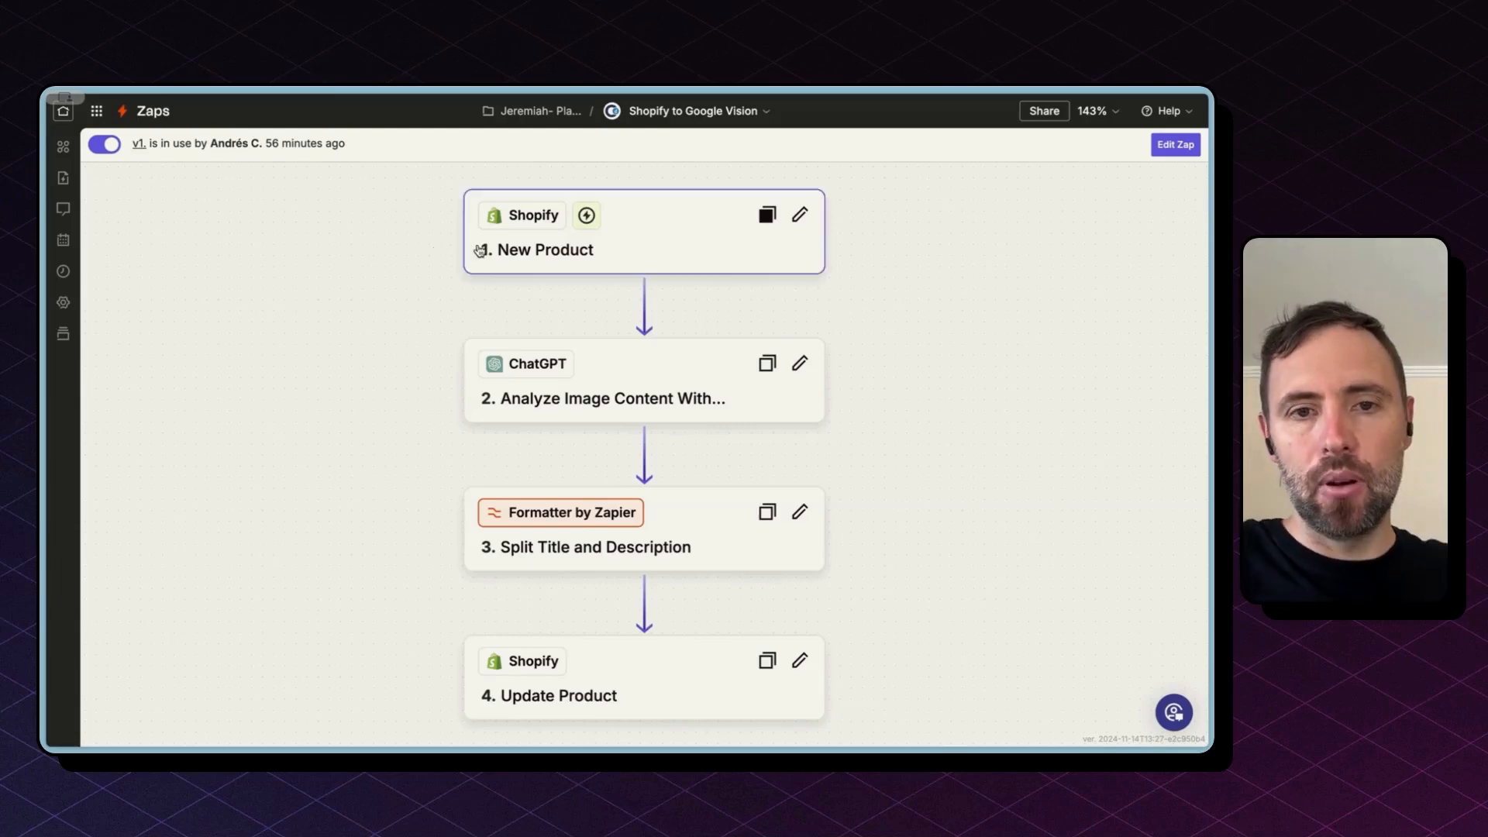
pyautogui.click(646, 232)
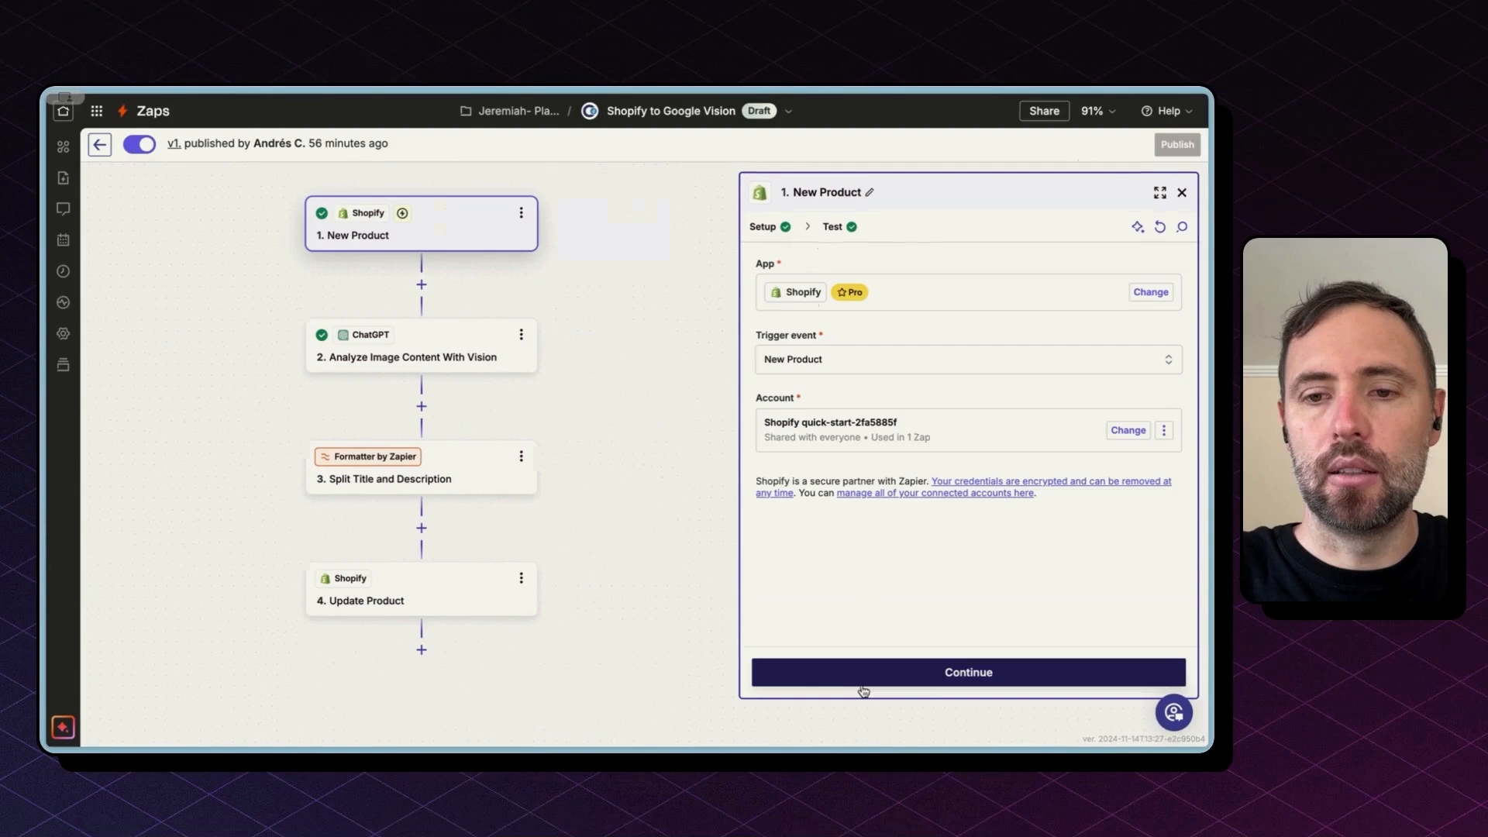
pyautogui.click(967, 672)
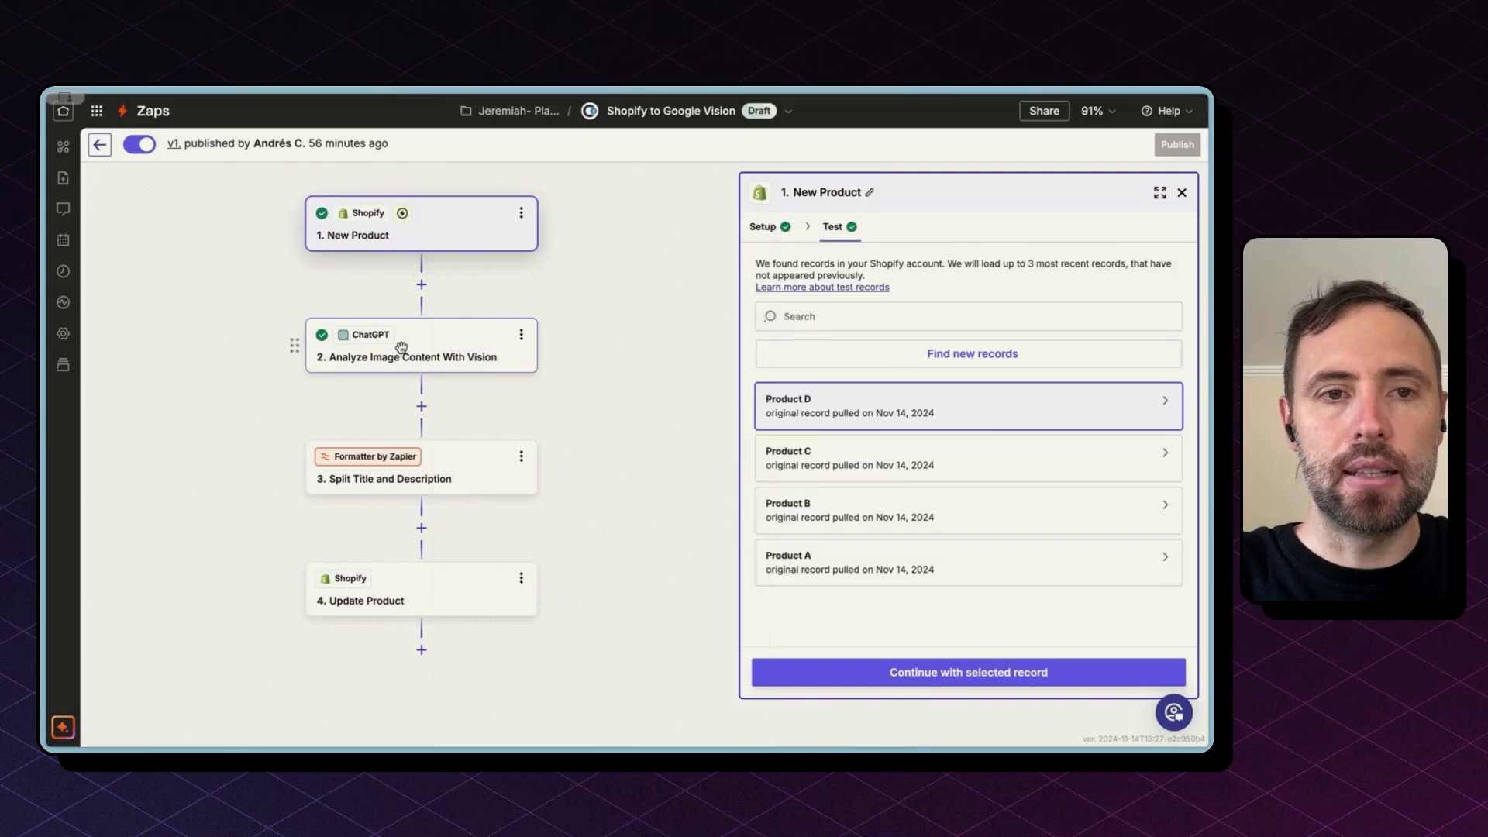
# Keep Analyze Image Content With Vision as step 2's event and reach its Configure tab
pyautogui.click(409, 344)
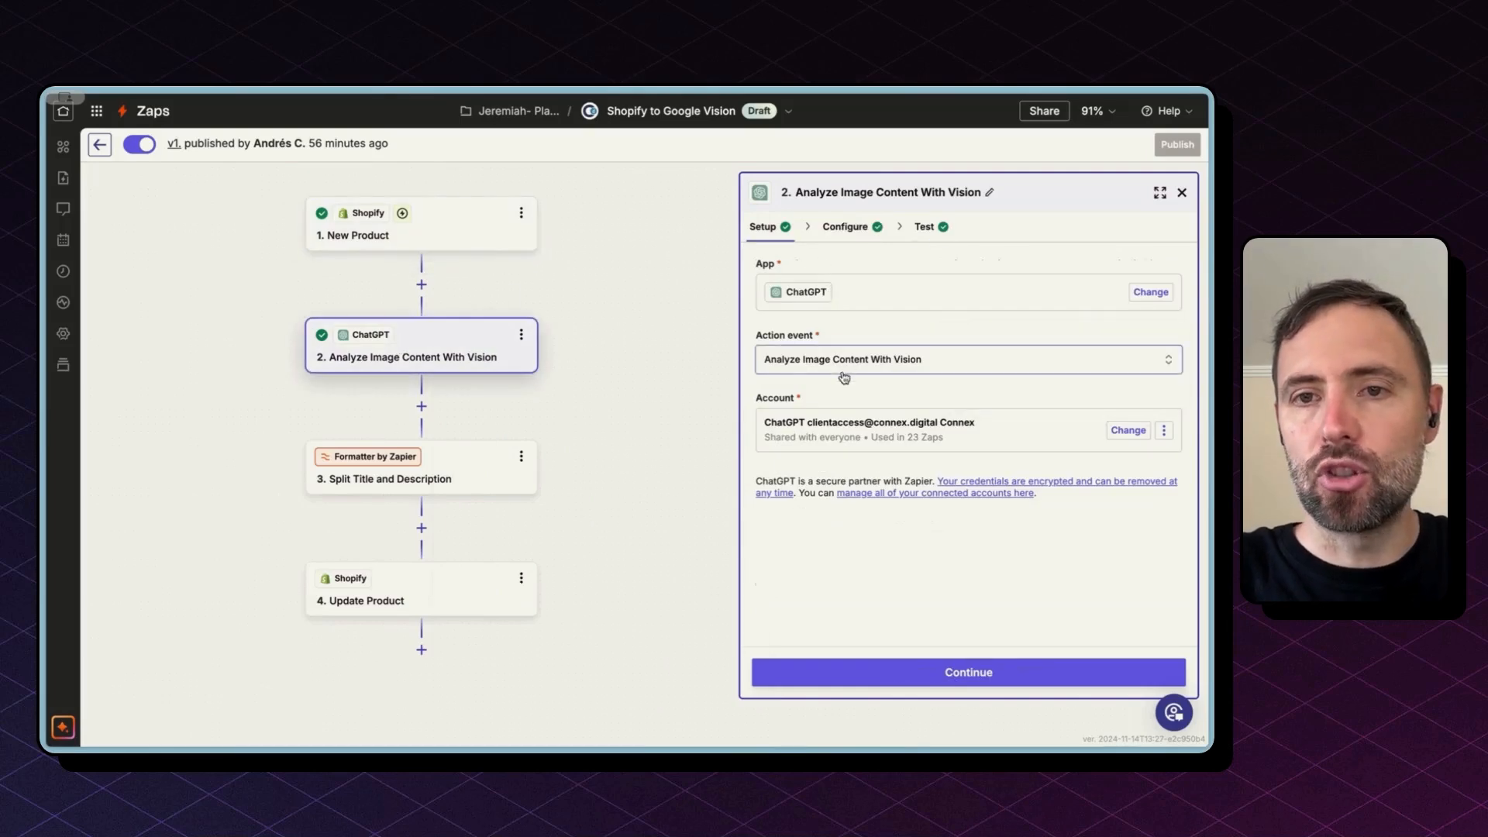
pyautogui.click(968, 359)
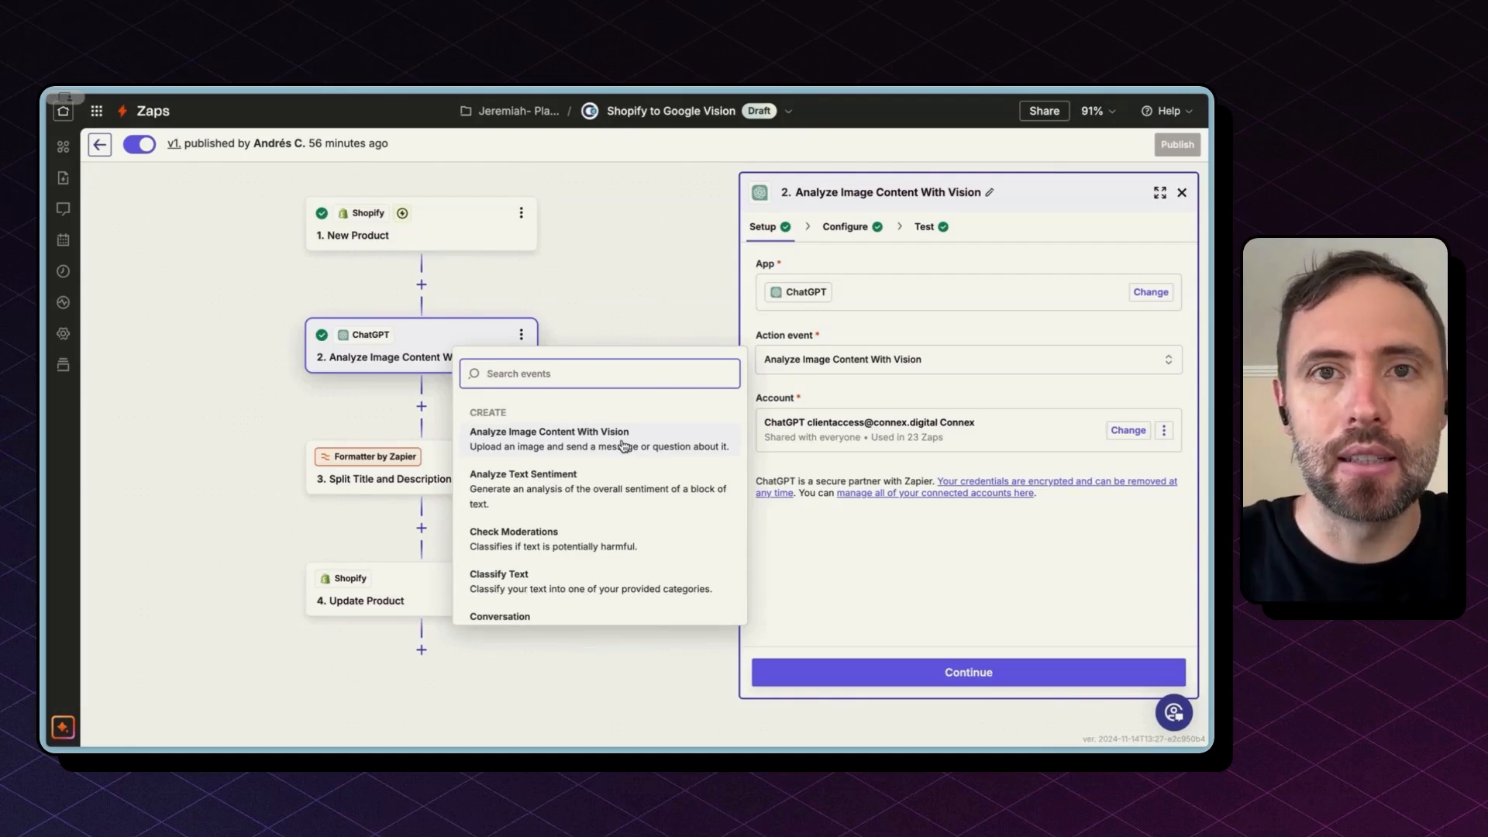
pyautogui.click(548, 439)
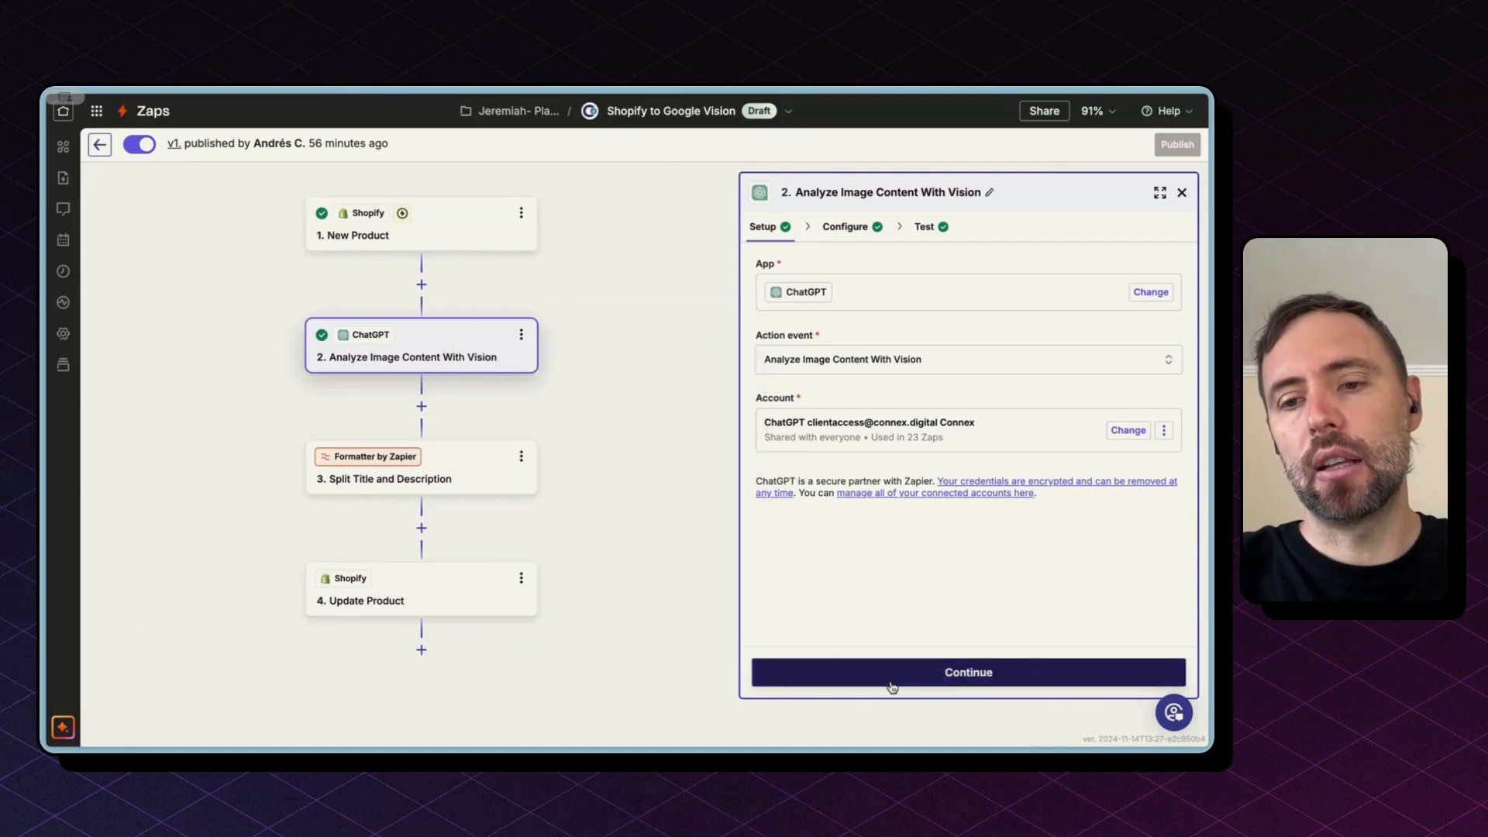
pyautogui.click(967, 672)
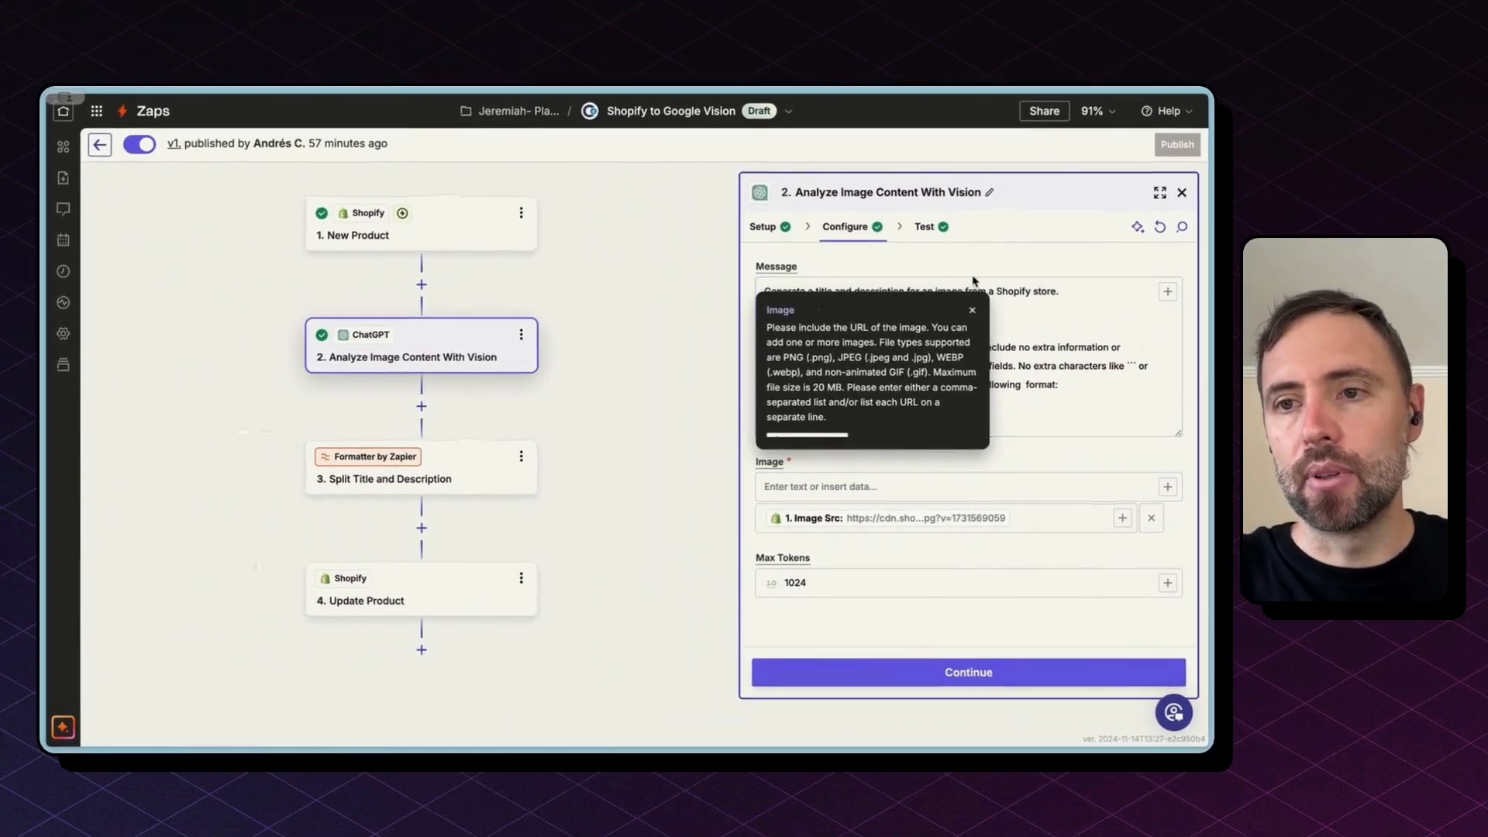
# Dismiss the image URL help note and review the title-and-description Message prompt
pyautogui.click(959, 309)
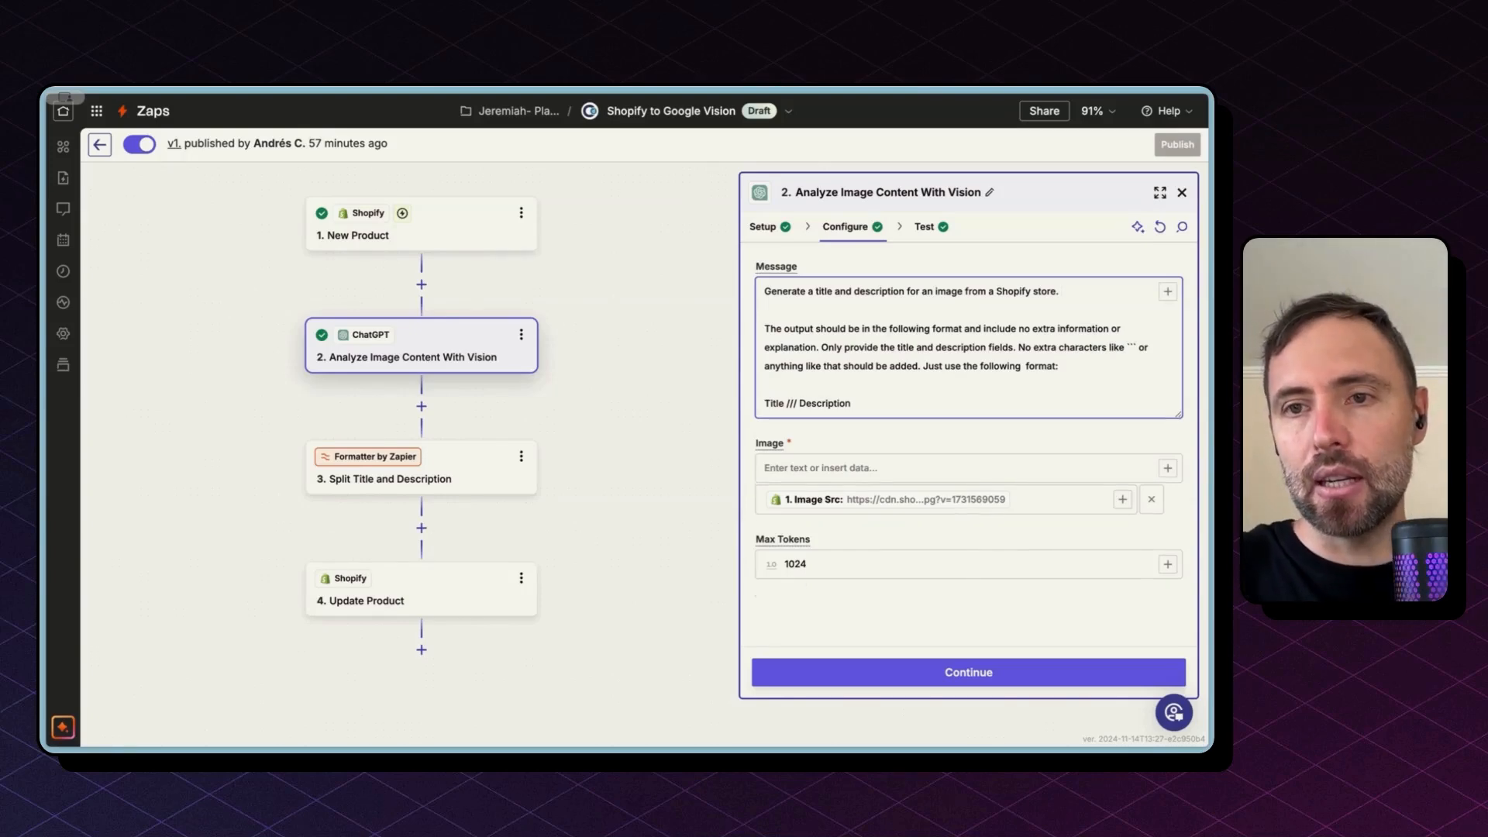
pyautogui.tripleClick(908, 291)
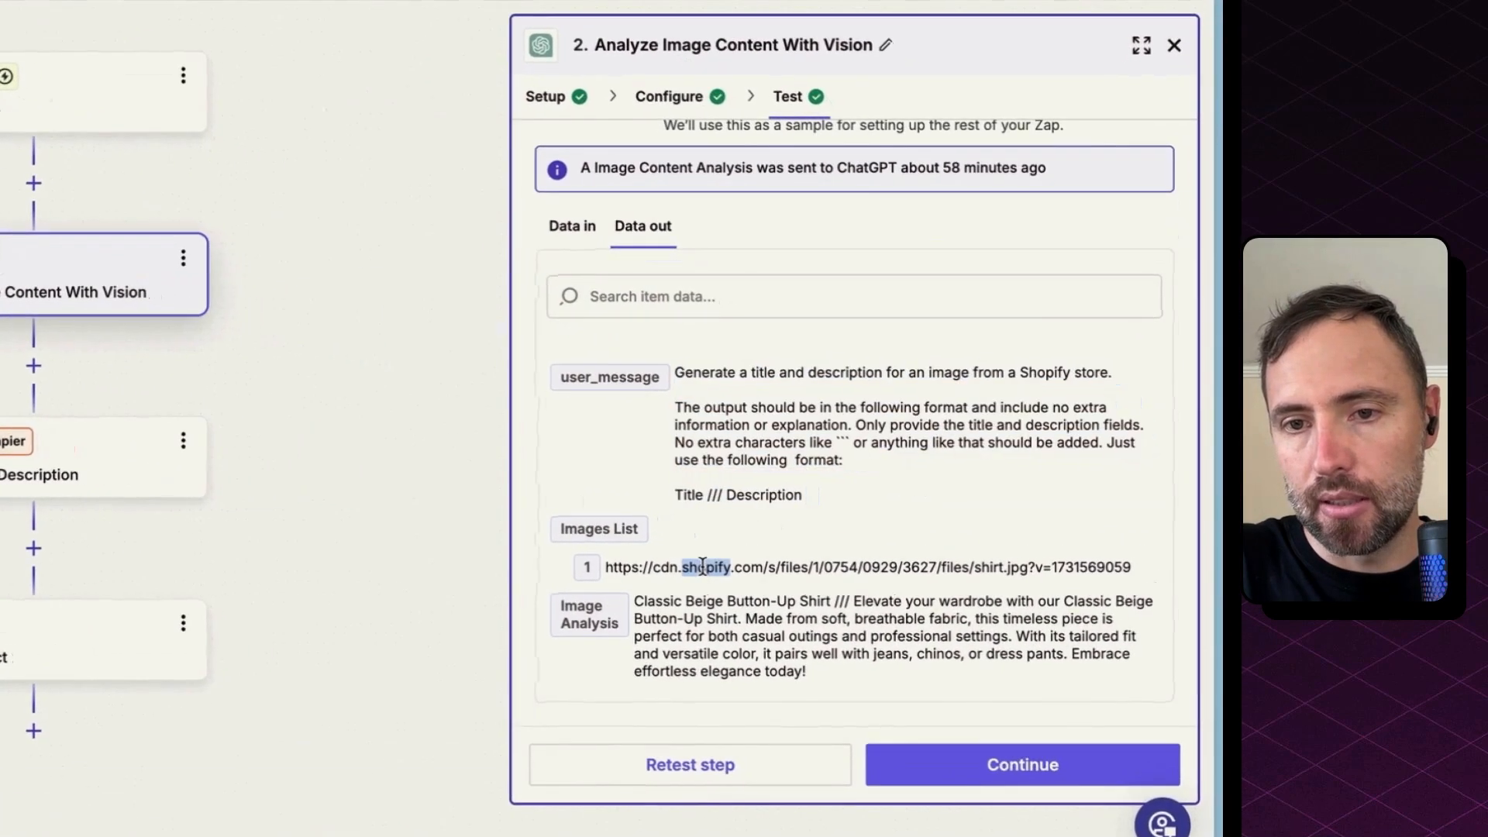
pyautogui.doubleClick(736, 654)
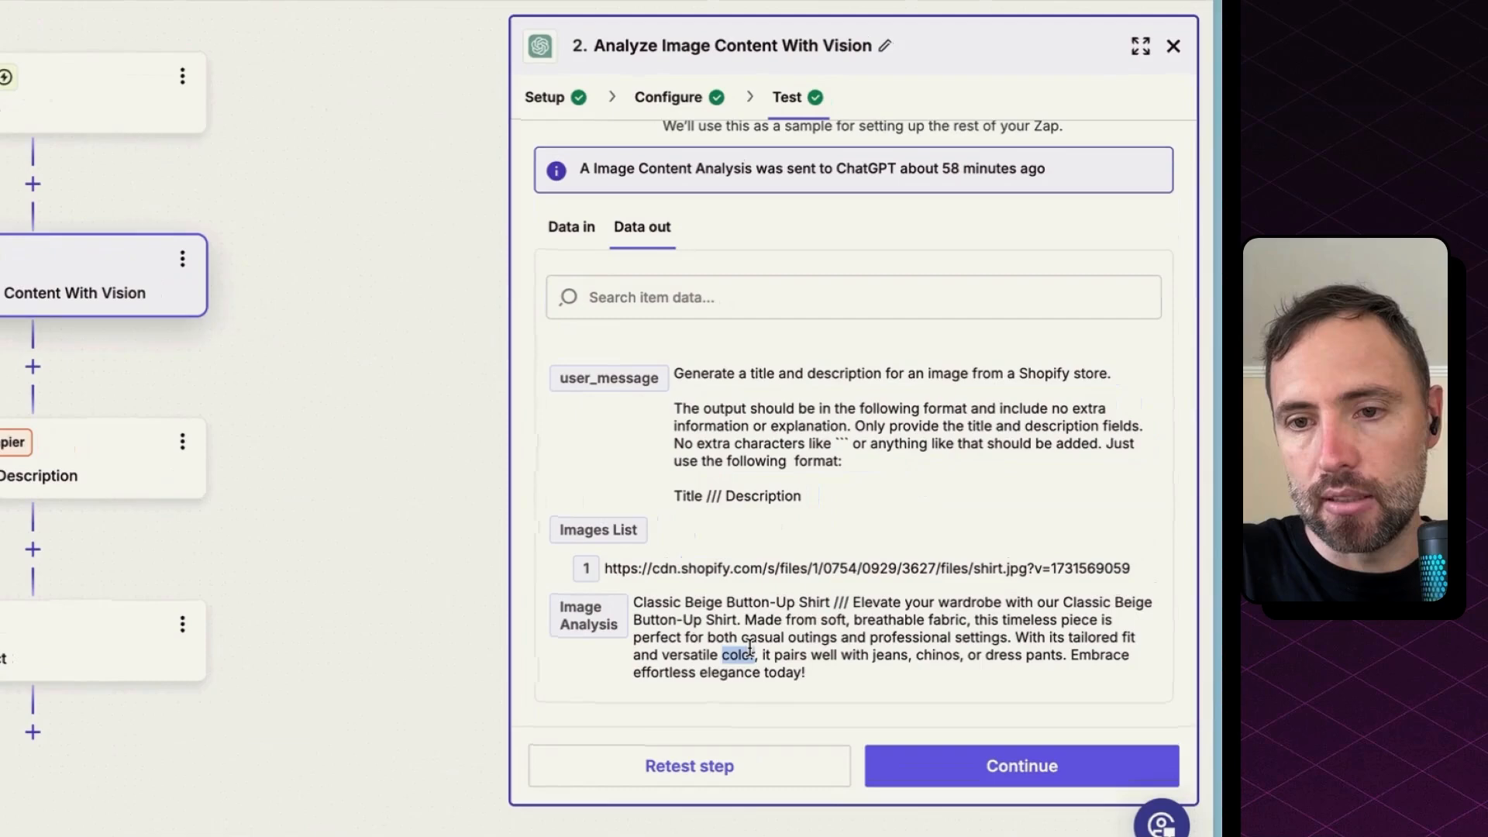
pyautogui.moveTo(634, 601); pyautogui.dragTo(803, 673)
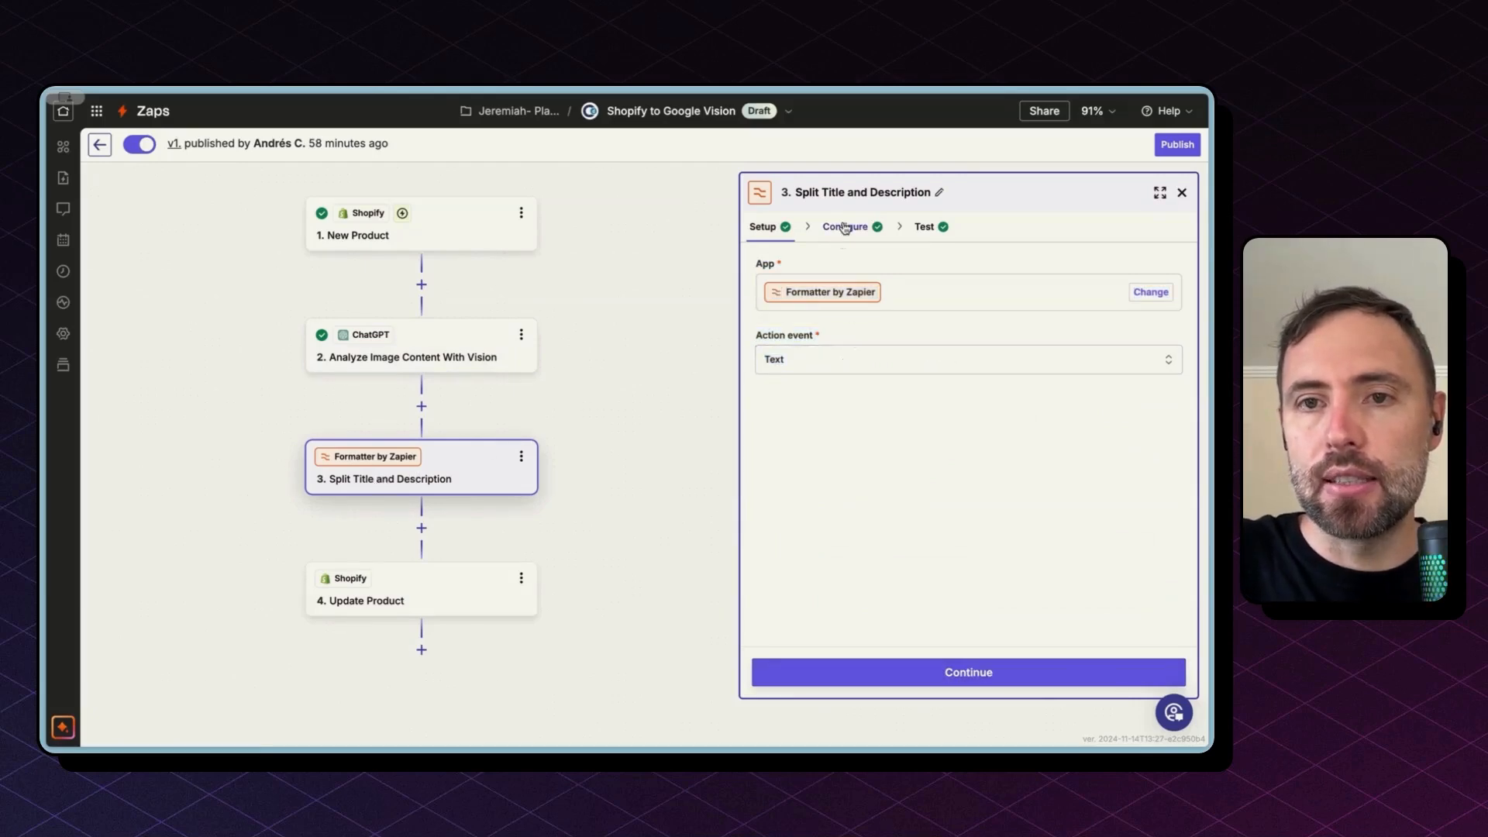
# Review the Formatter split and its Output Item 1 title and Item 2 description, then open Update Product
pyautogui.click(844, 226)
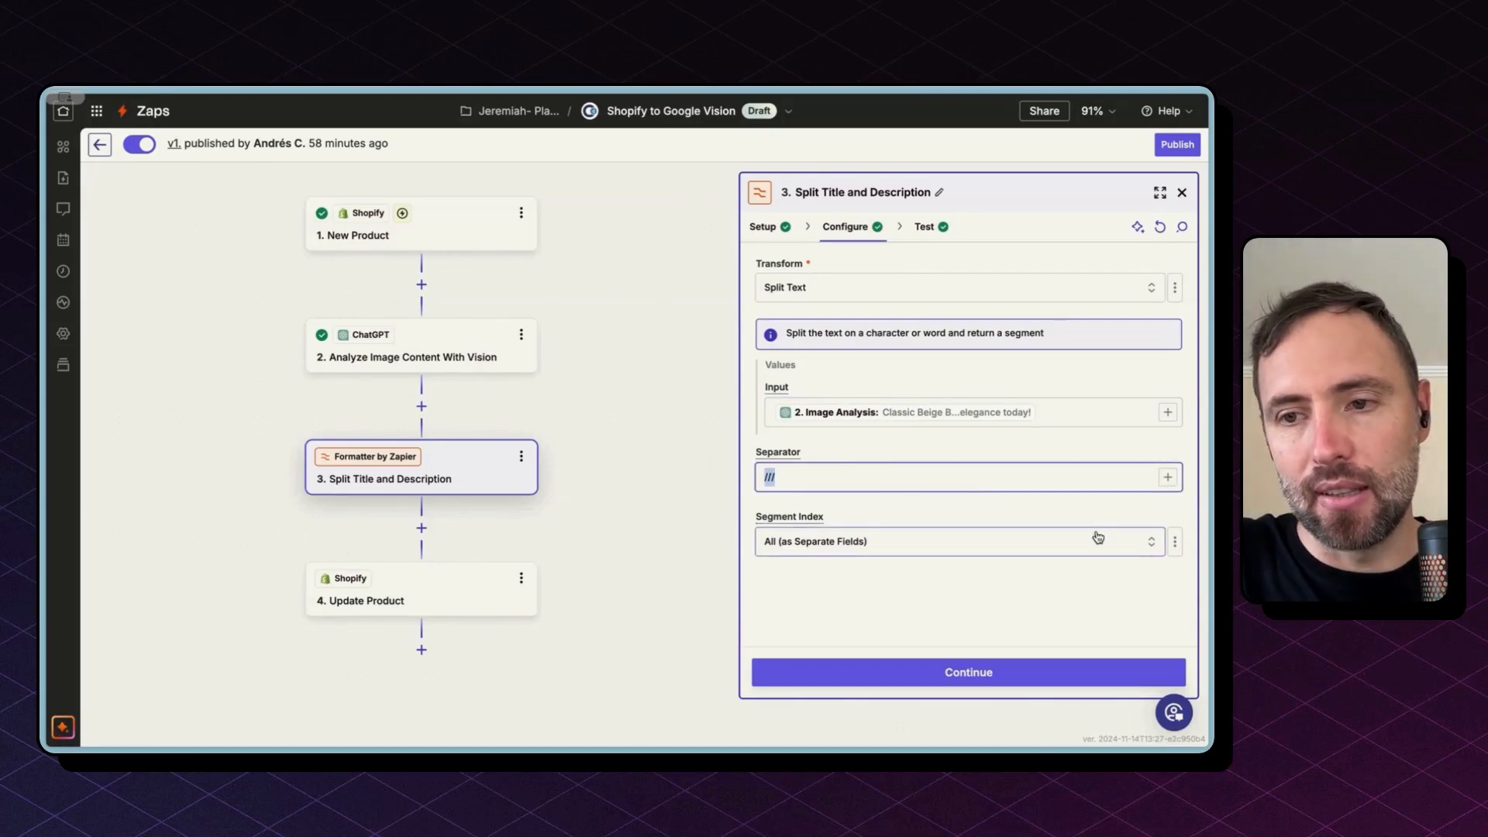
pyautogui.moveTo(1075, 547)
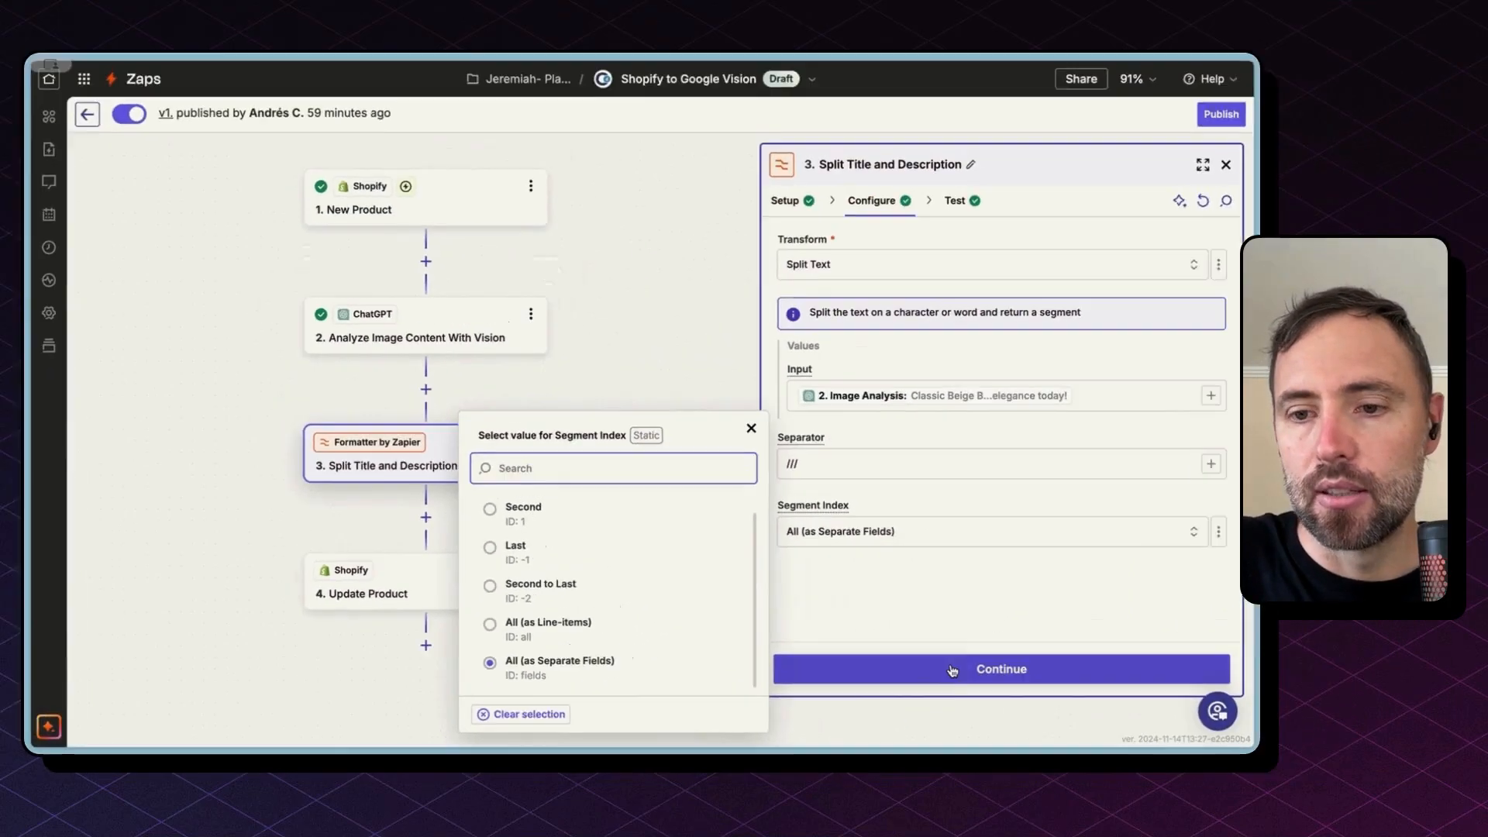
pyautogui.click(999, 668)
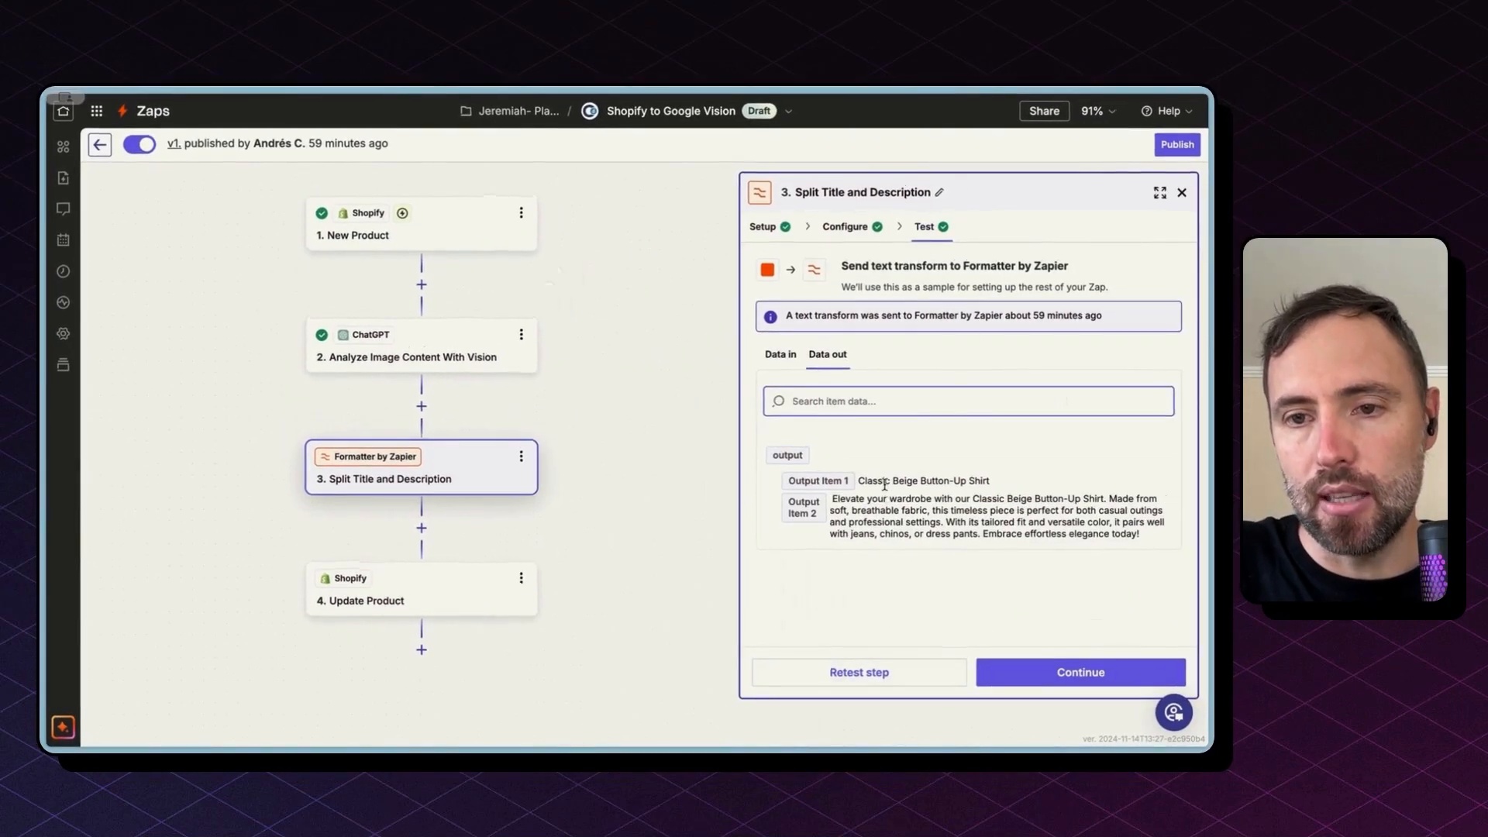
pyautogui.doubleClick(922, 481)
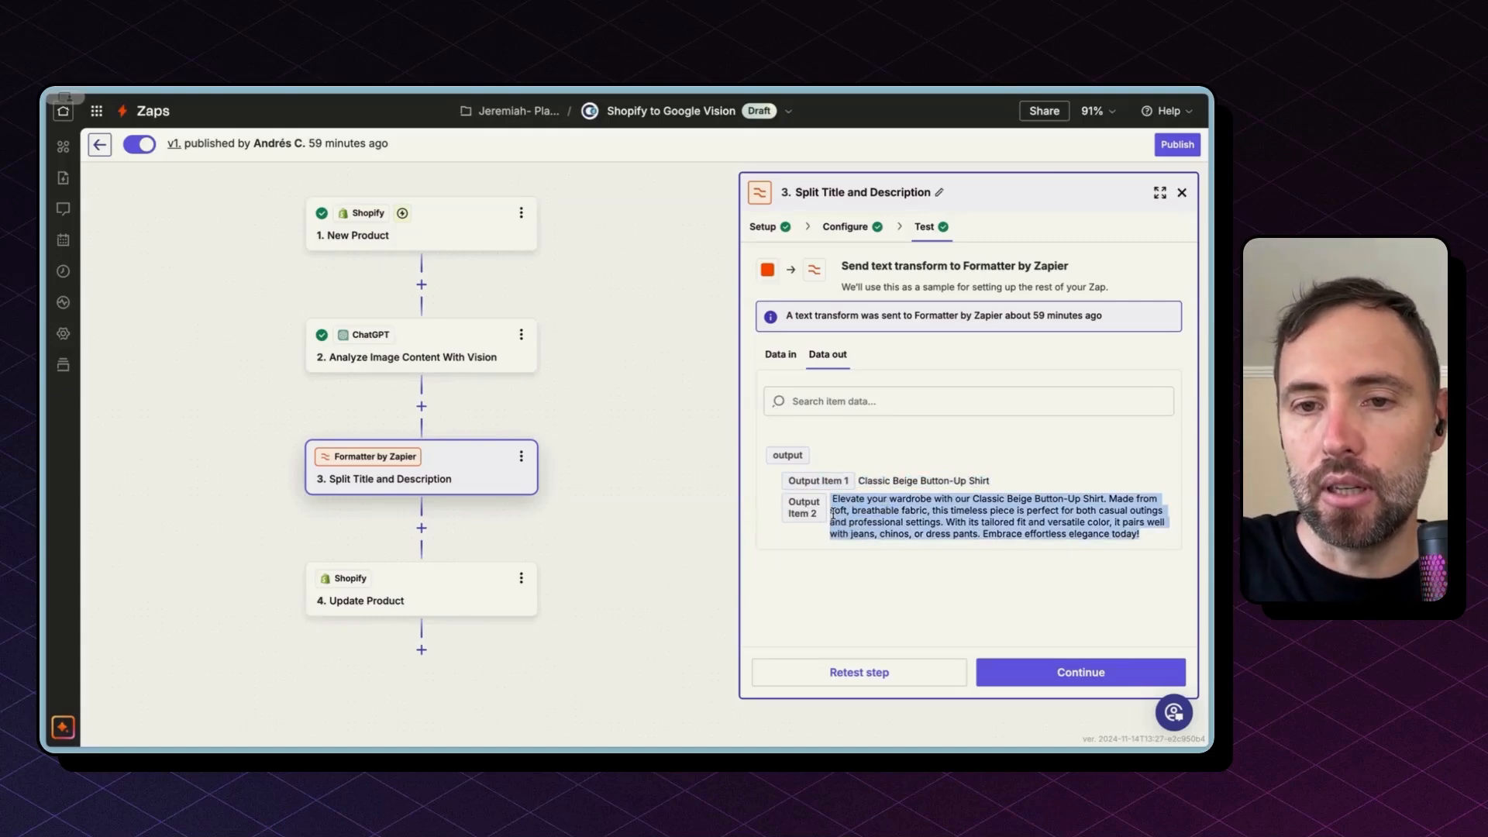
pyautogui.click(389, 588)
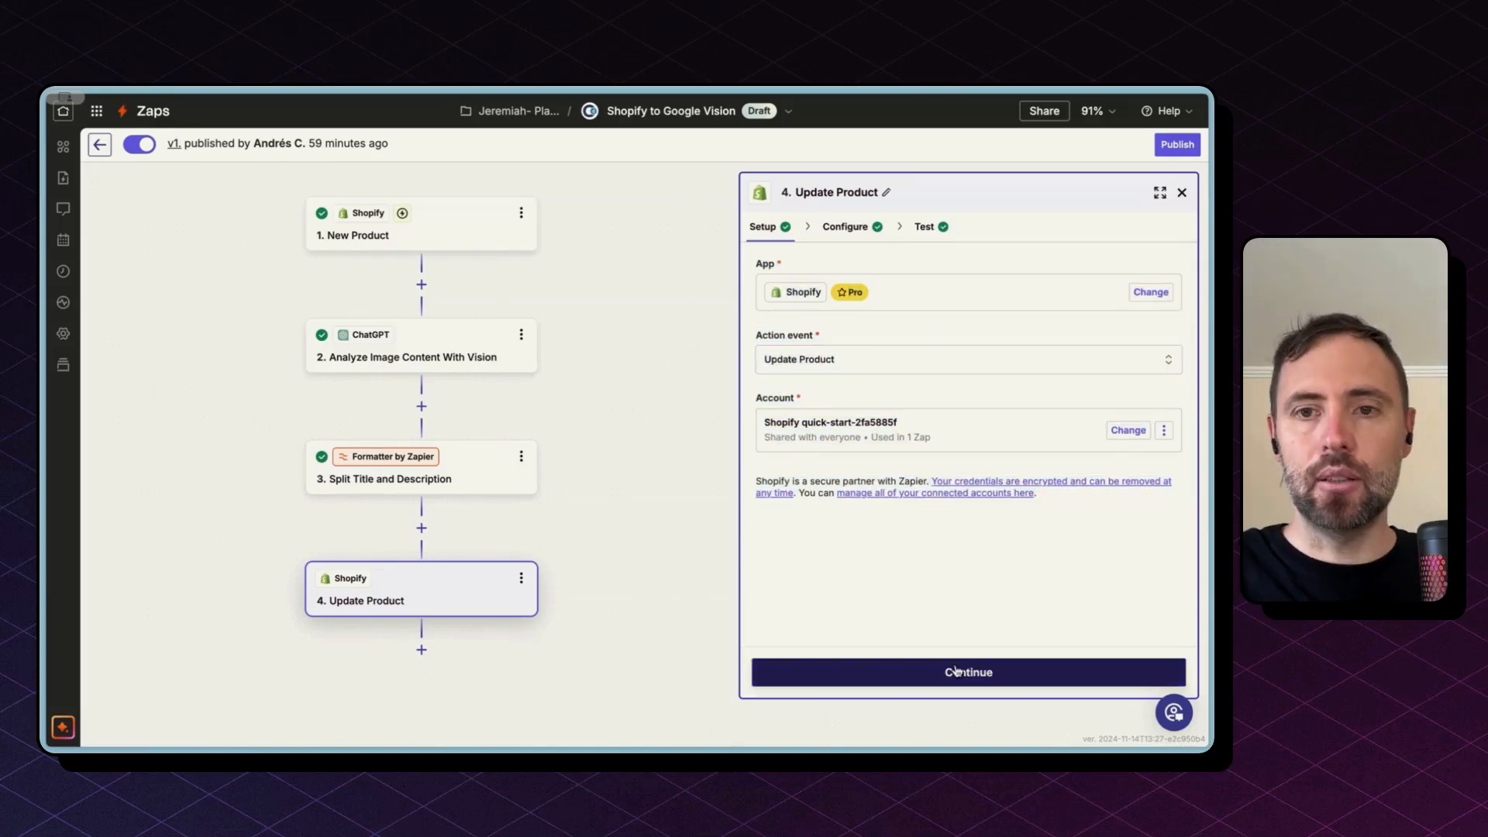
# Check the Output Item 1 title mapping and insert the New Product ID into Product ID
pyautogui.click(966, 672)
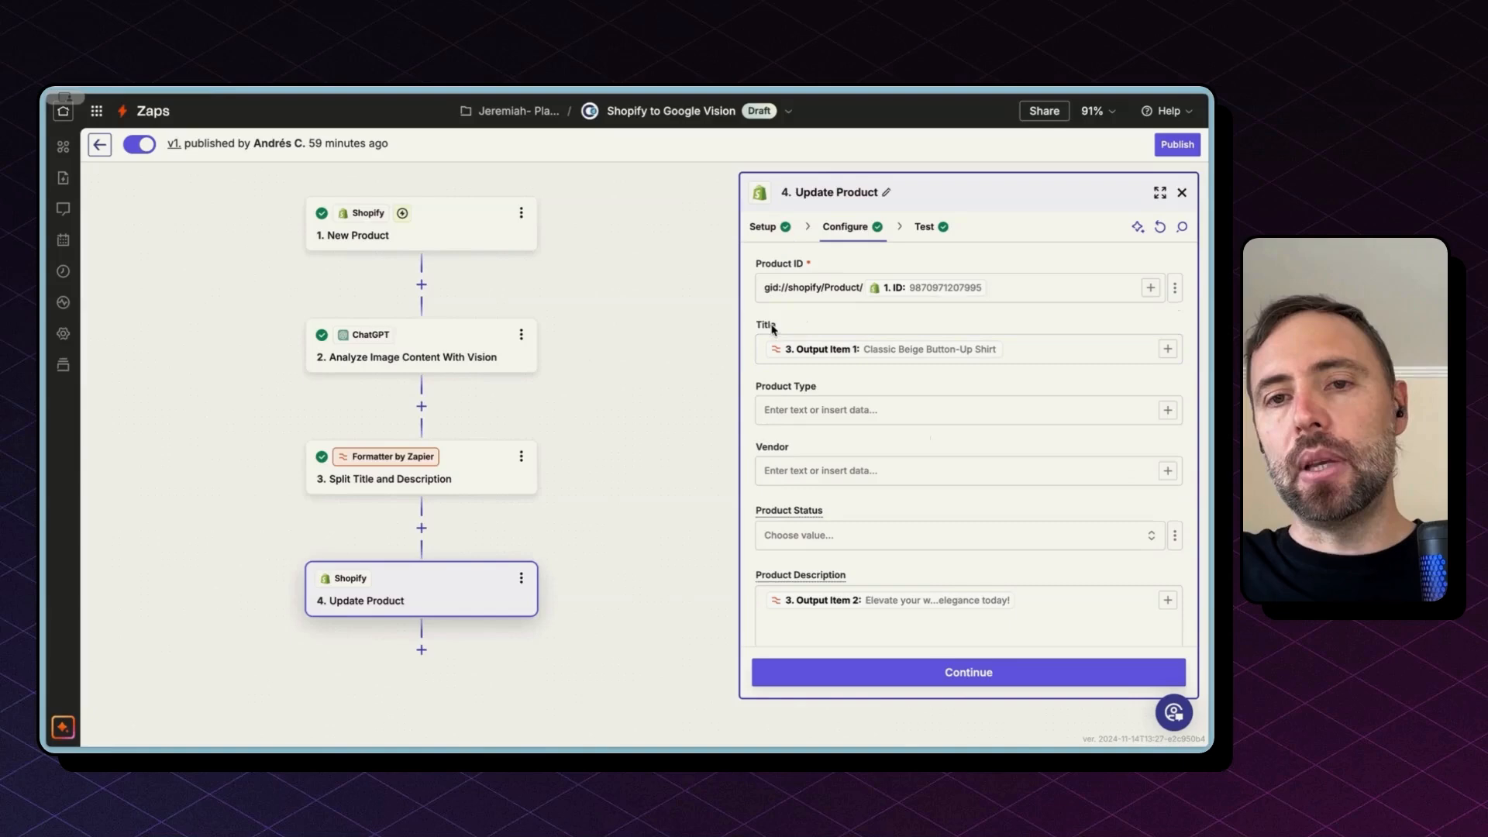
pyautogui.click(968, 348)
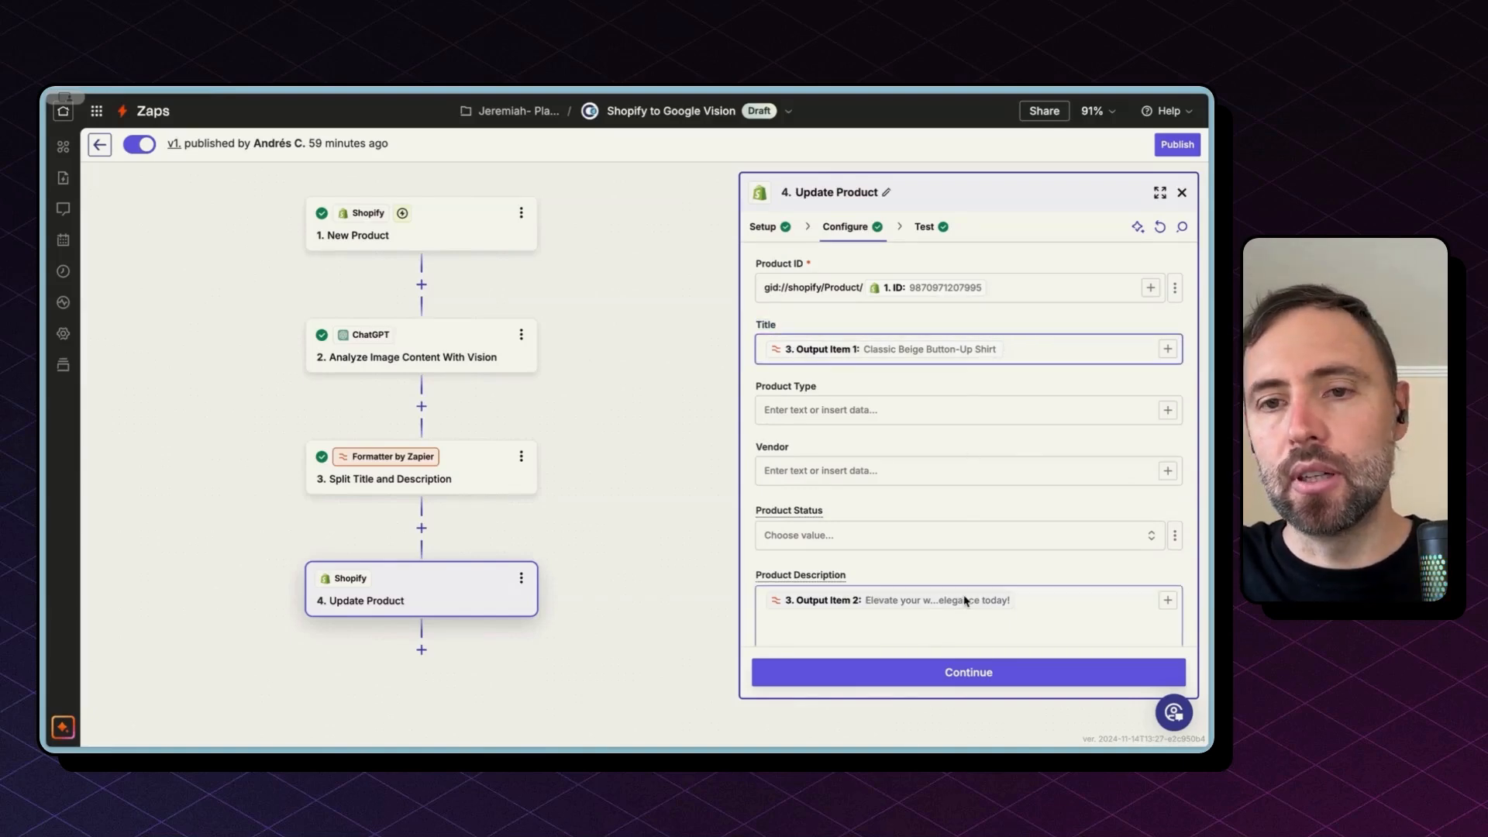
pyautogui.scroll(-3)
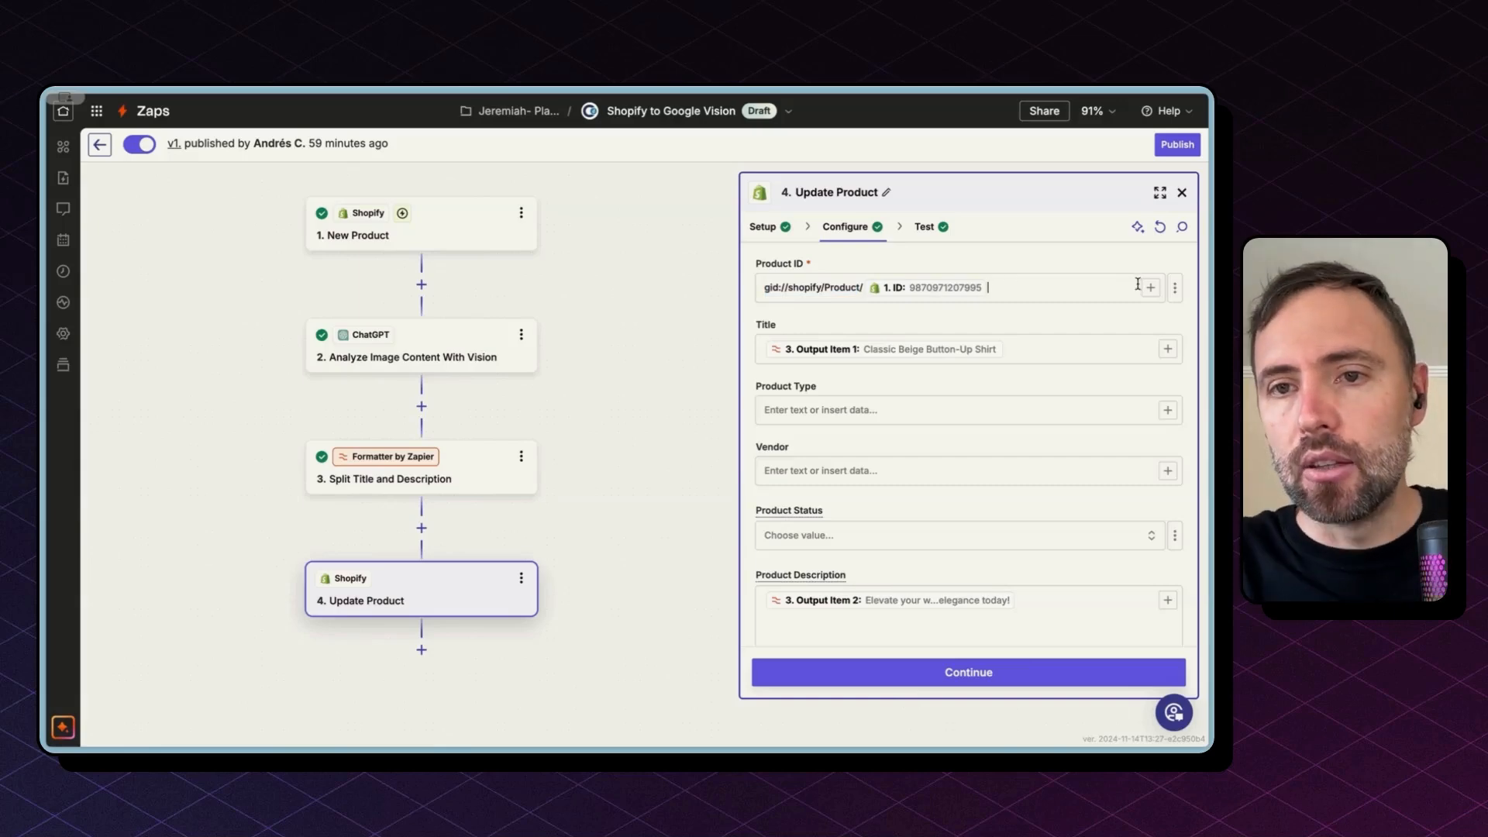
pyautogui.click(1150, 288)
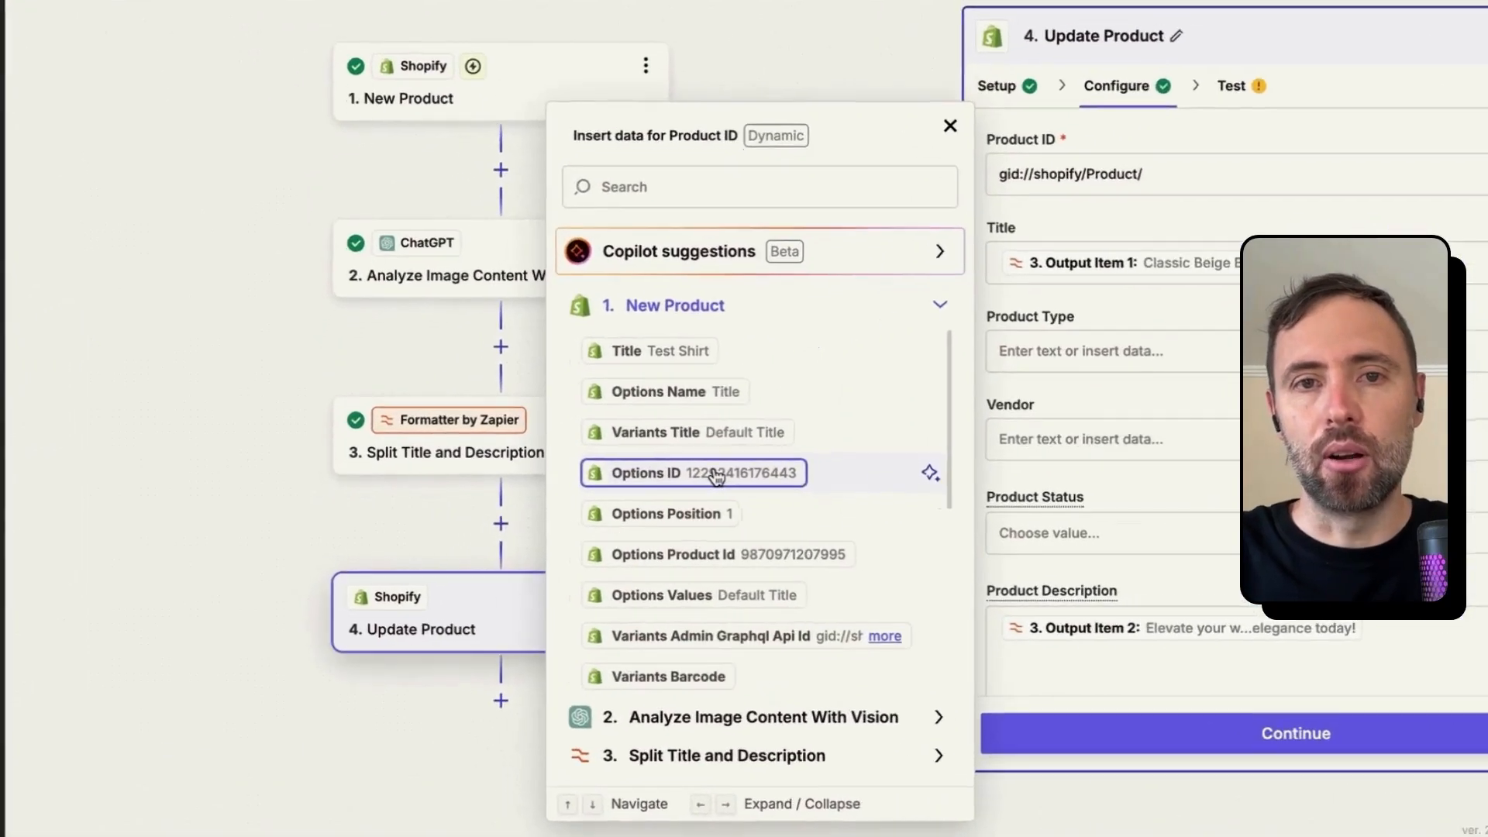
pyautogui.write('i')
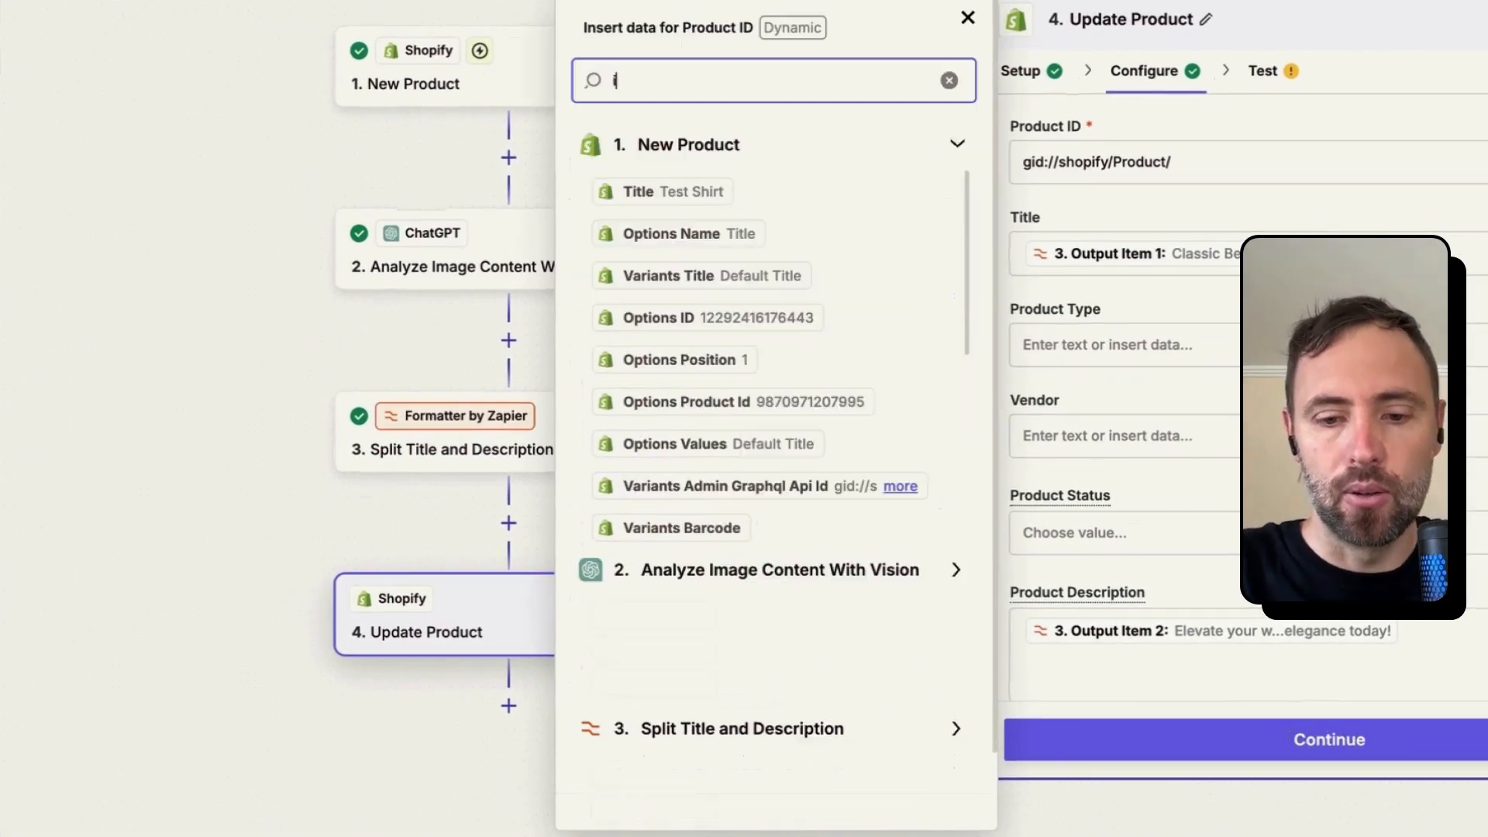
pyautogui.write('d')
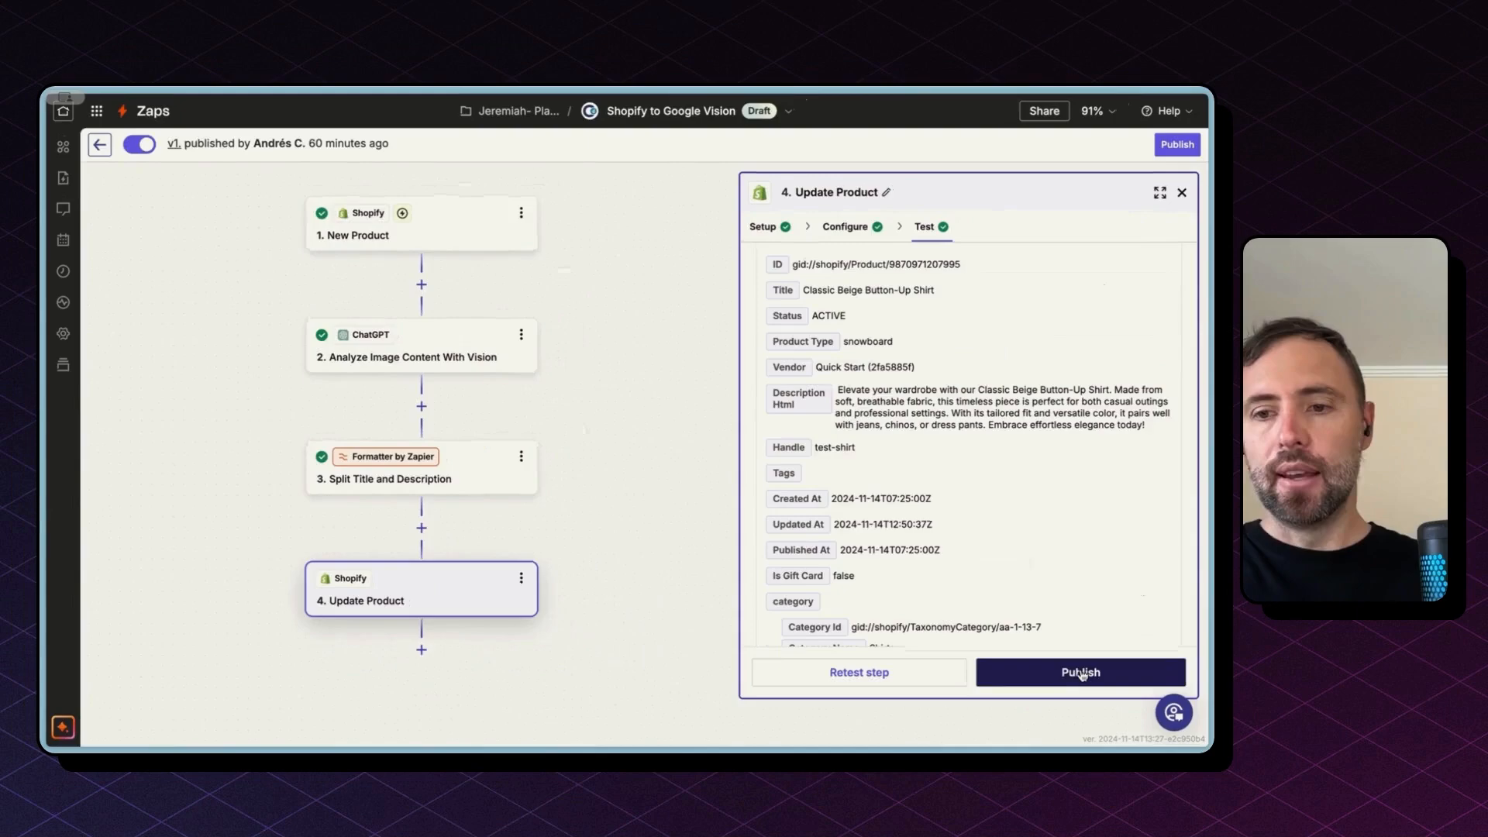
# Publish the Zap and confirm in the Publish new version dialog
pyautogui.click(1079, 672)
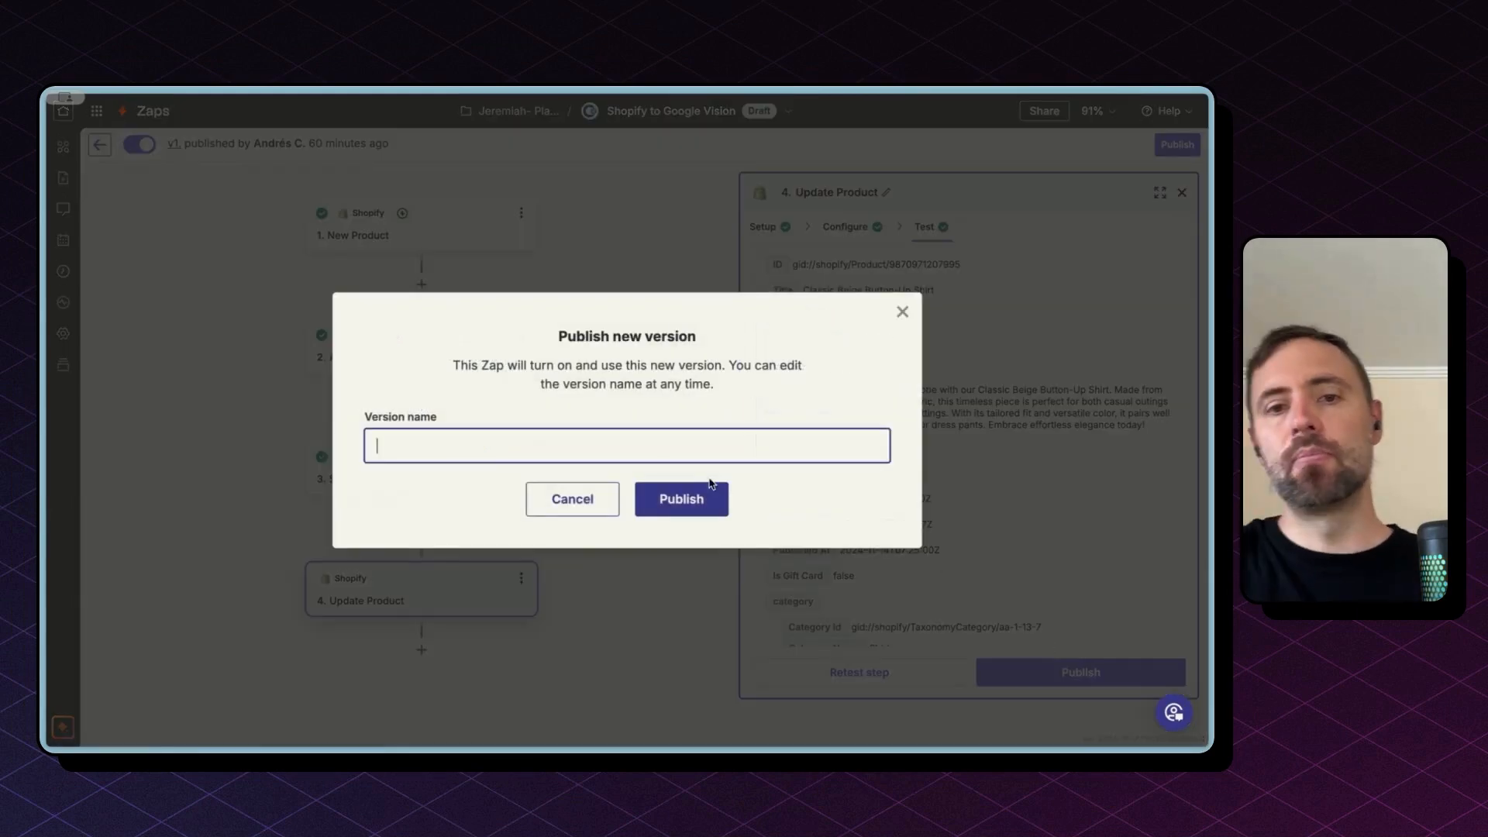
pyautogui.click(681, 498)
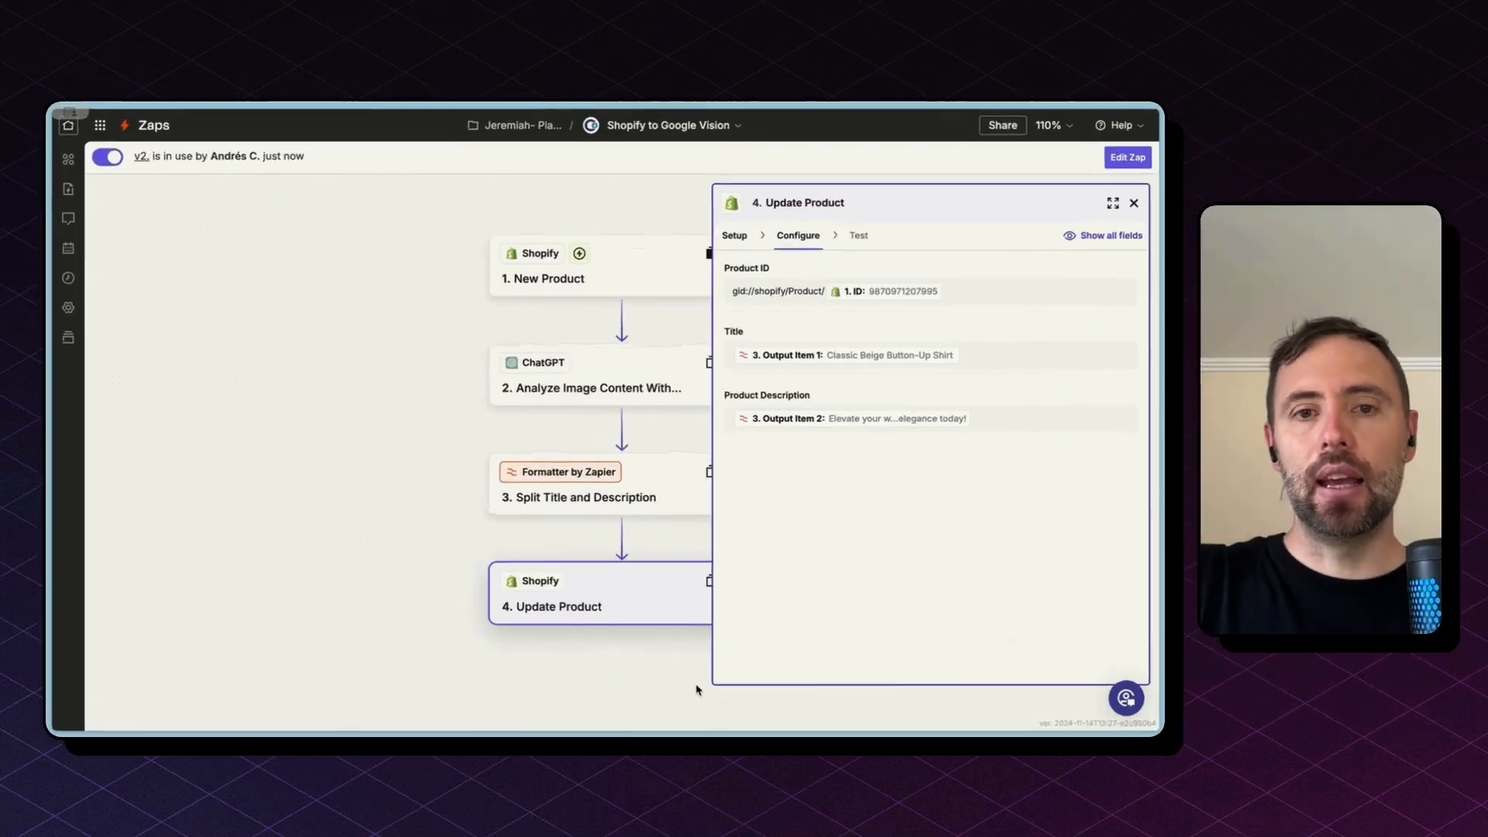
# Switch the live Zap to editing and scroll Update Product's optional fields down to Alt Text
pyautogui.click(734, 234)
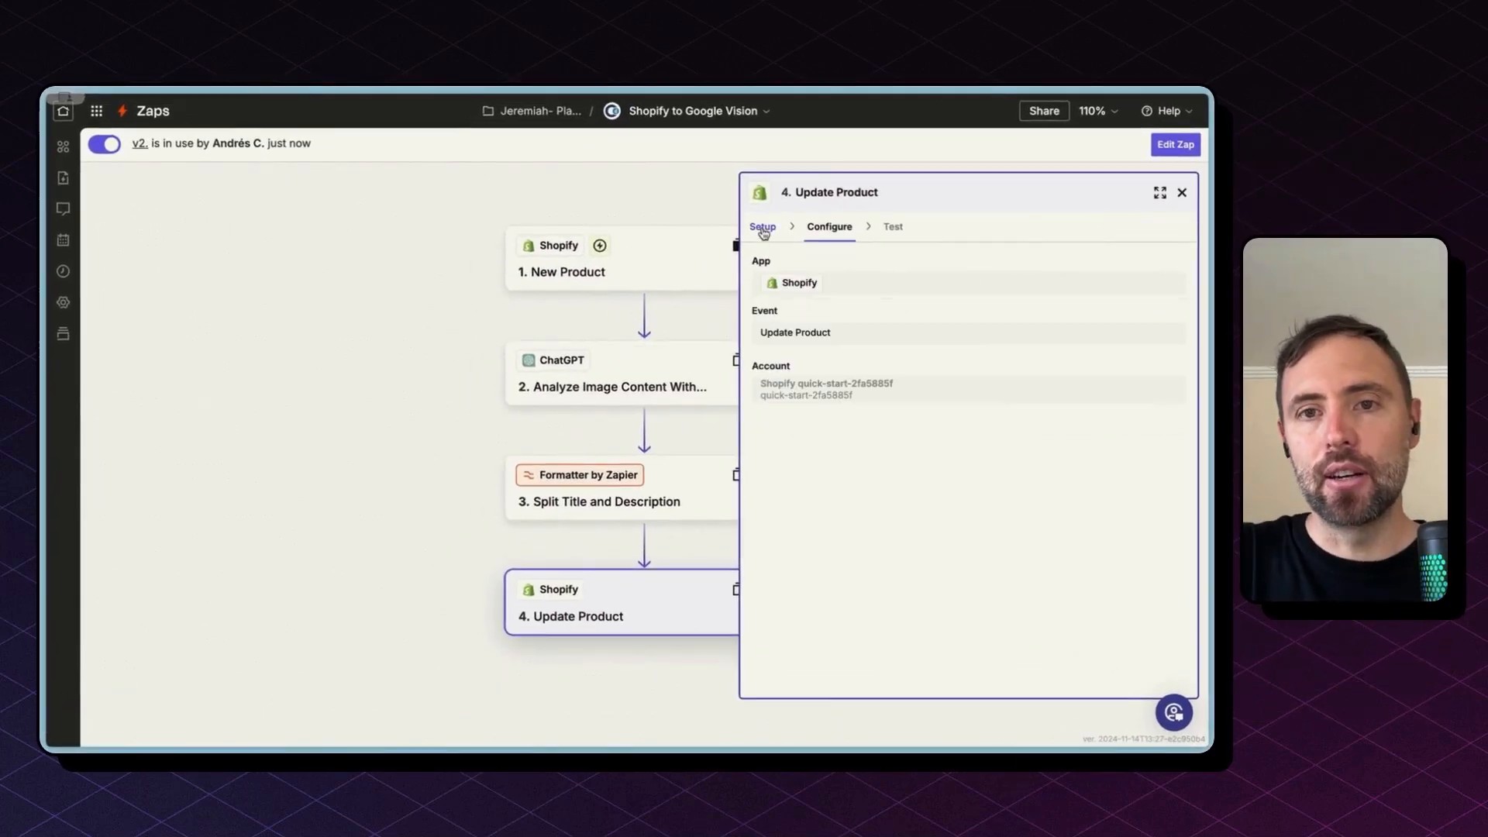
pyautogui.click(828, 226)
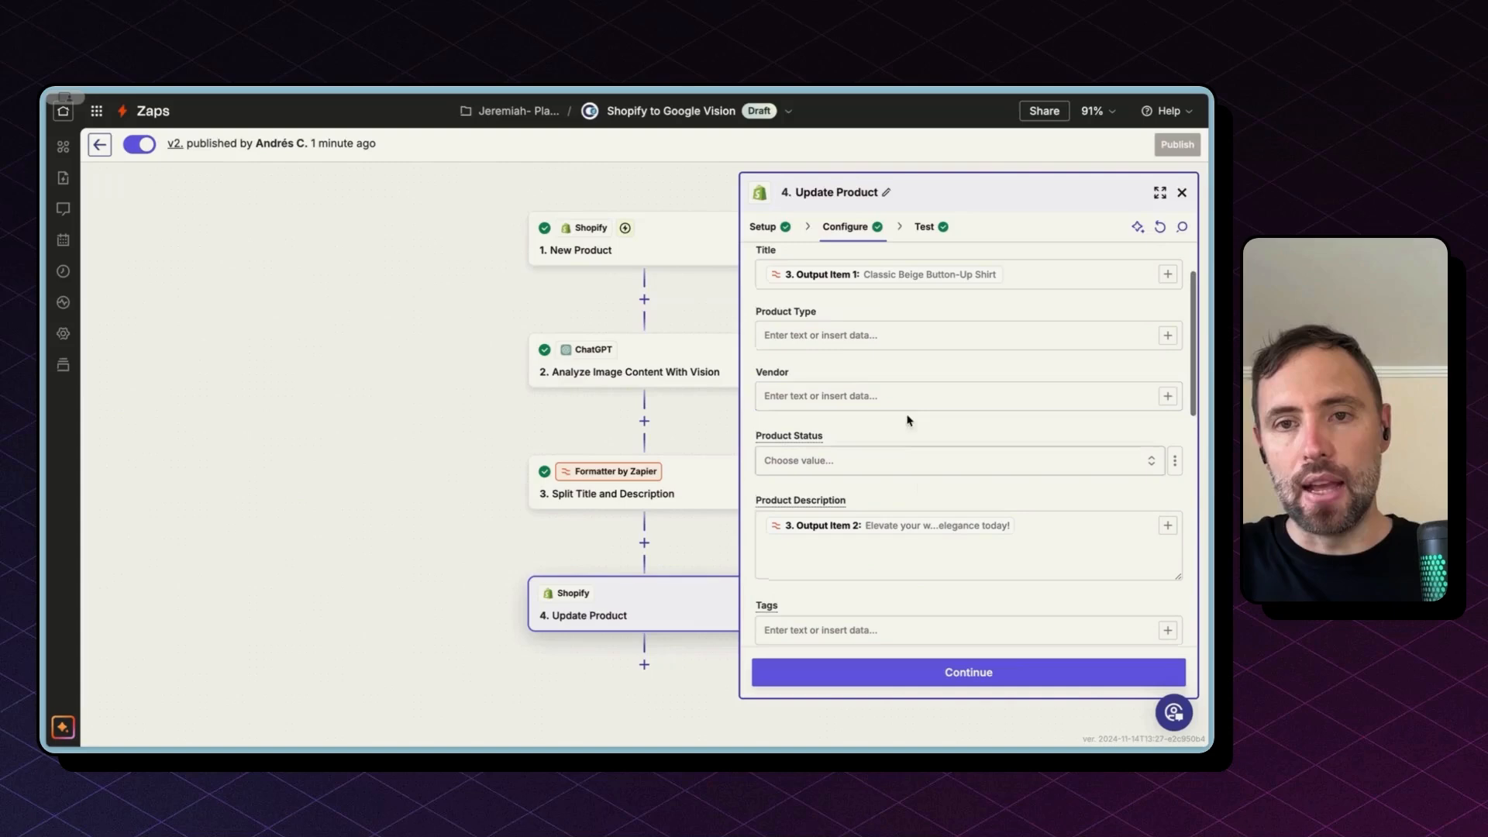
pyautogui.scroll(-3)
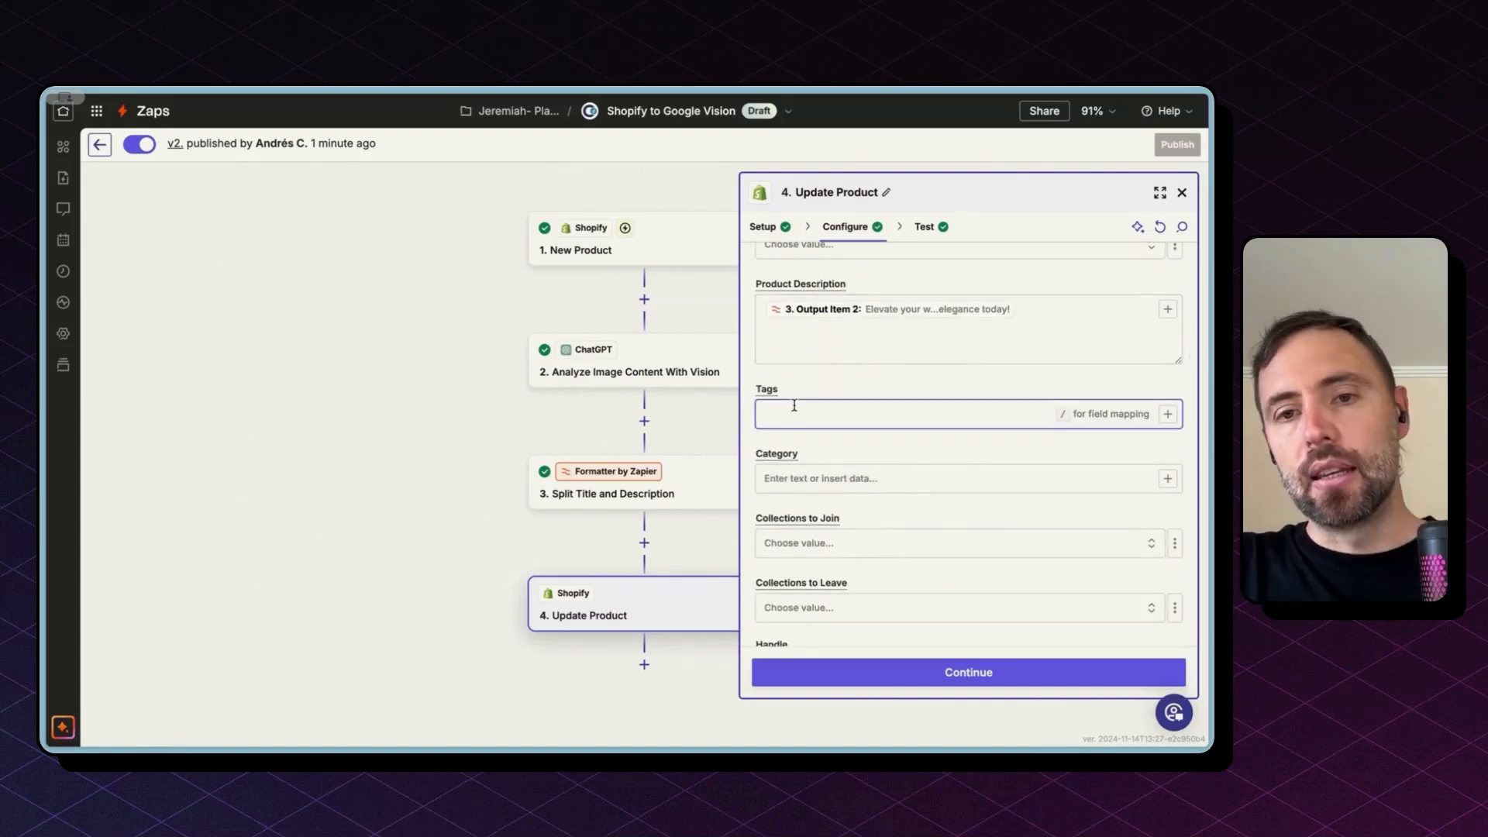
pyautogui.scroll(-3)
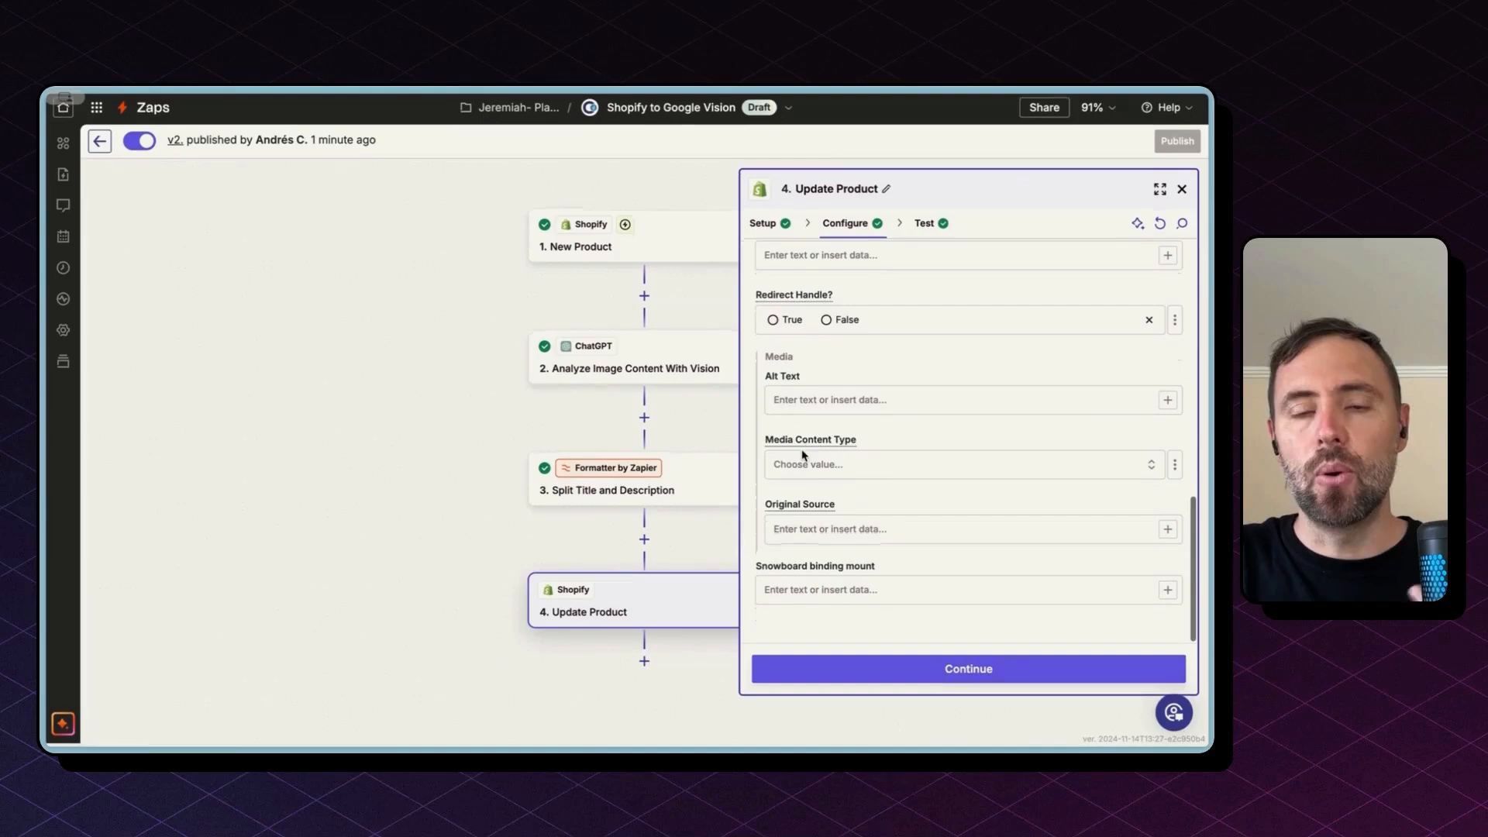
pyautogui.click(958, 400)
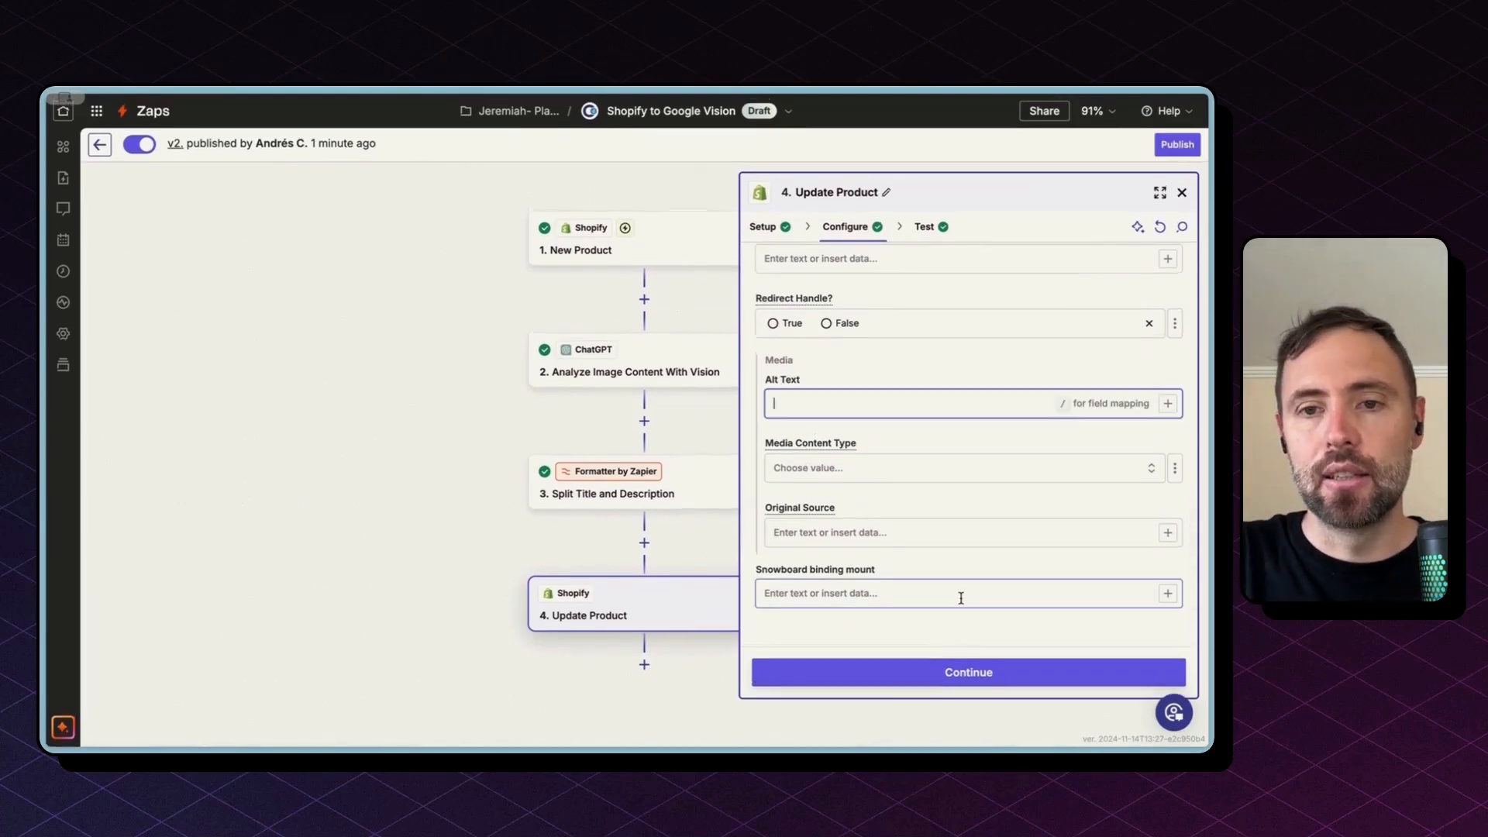